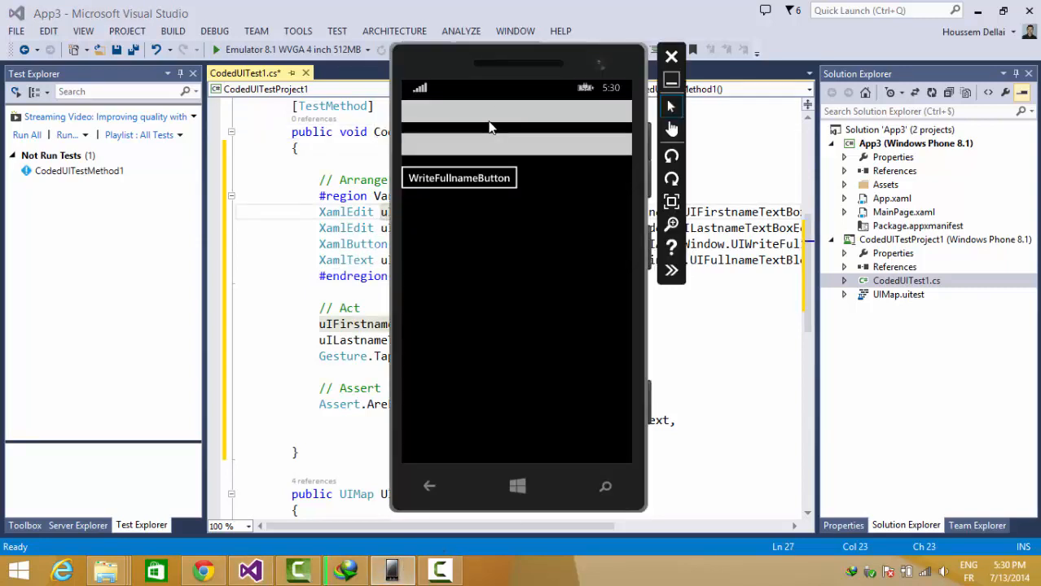
- Focus the first name text box in the emulator so the soft keyboard appears
click(516, 111)
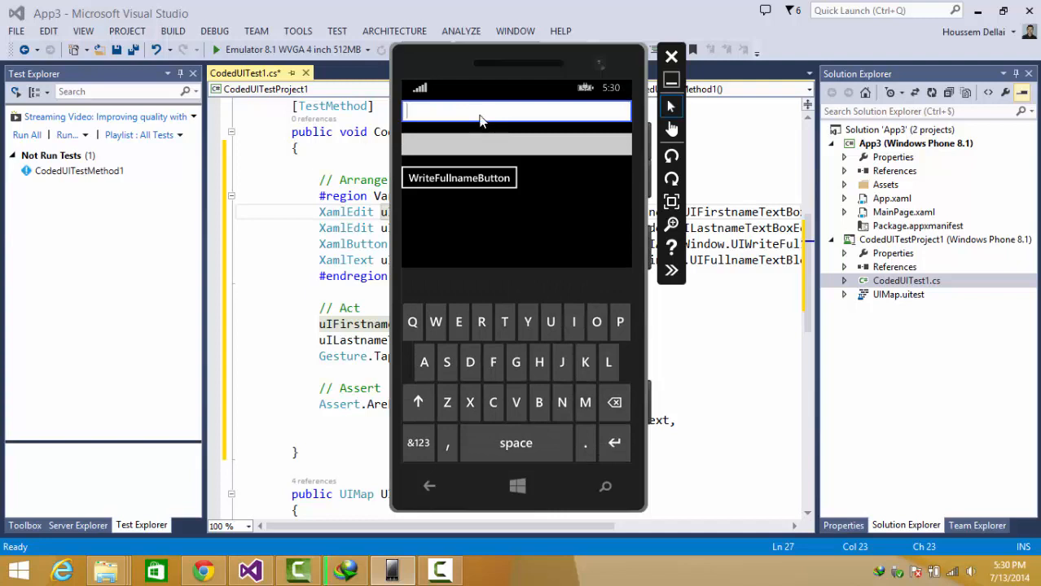
mouse_move(471, 114)
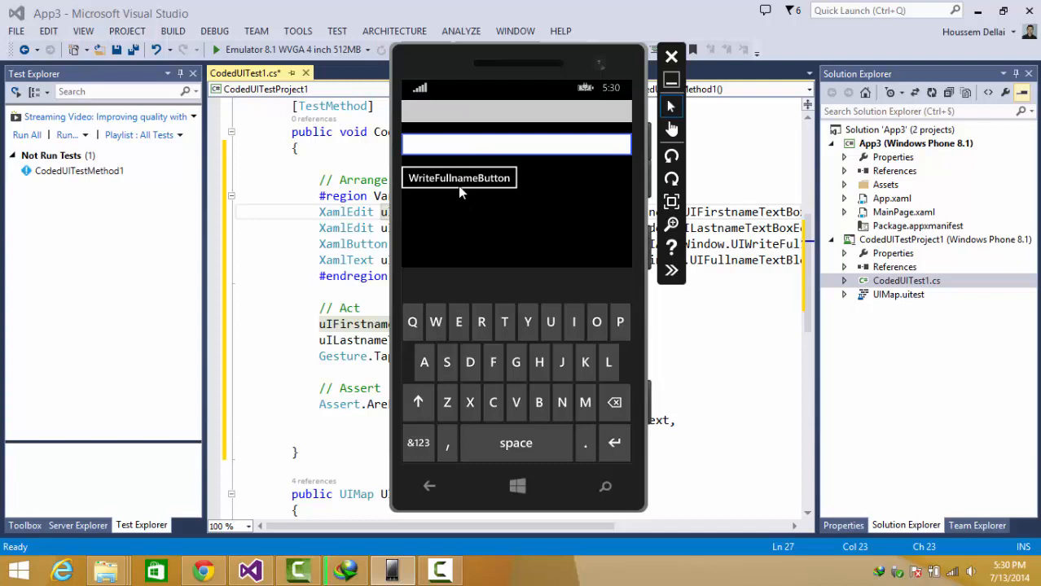
mouse_move(458, 213)
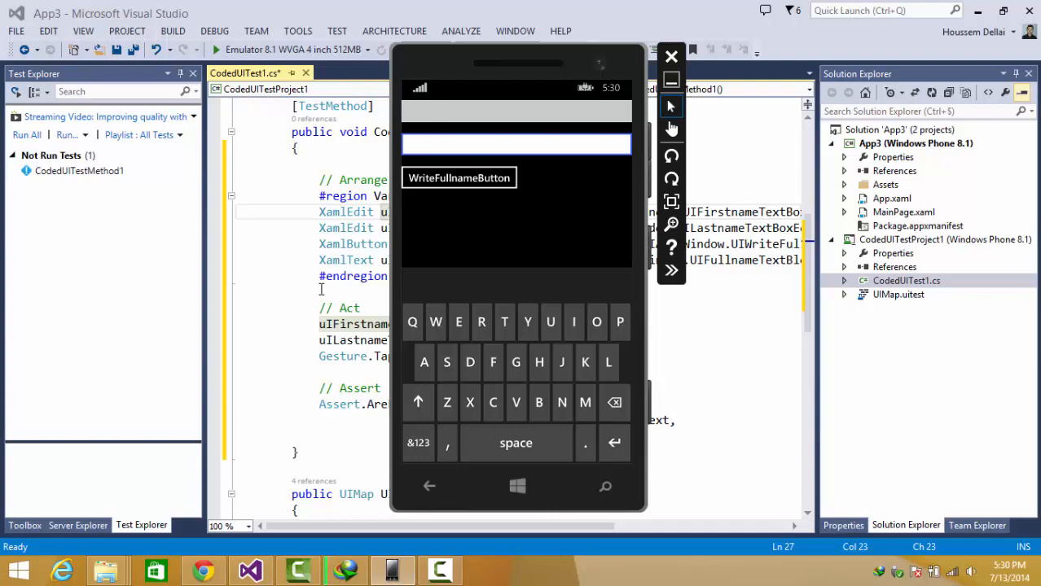
- Run CodedUITestMethod1 from Test Explorer so it fills houssem and dellai and passes
right_click(73, 171)
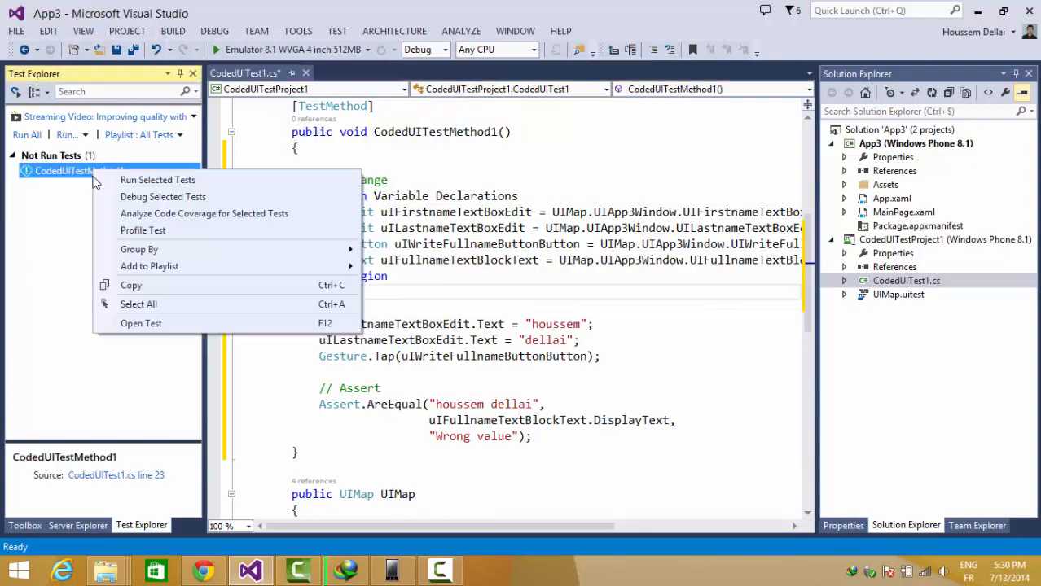
click(159, 179)
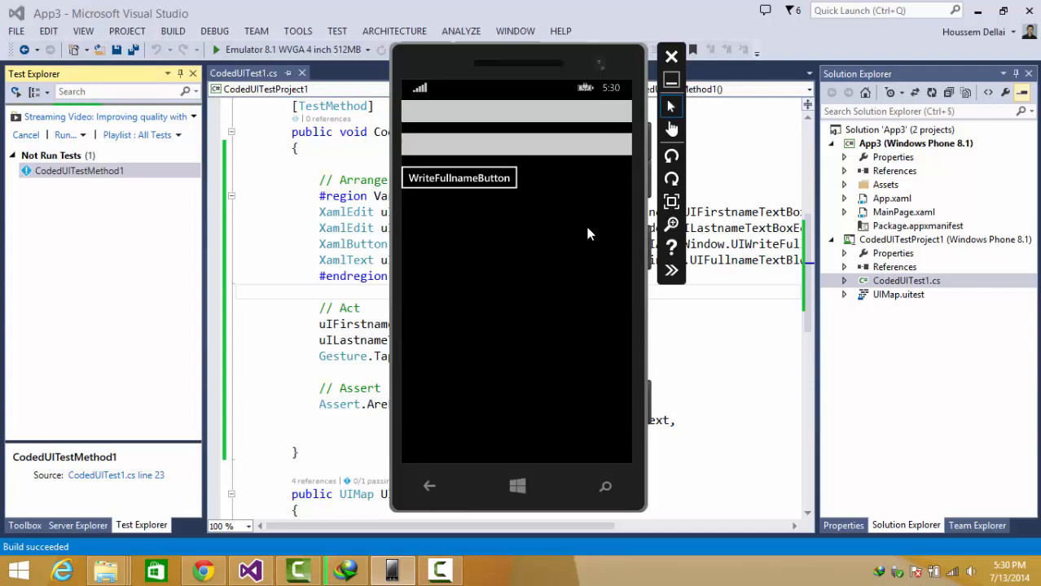
click(459, 177)
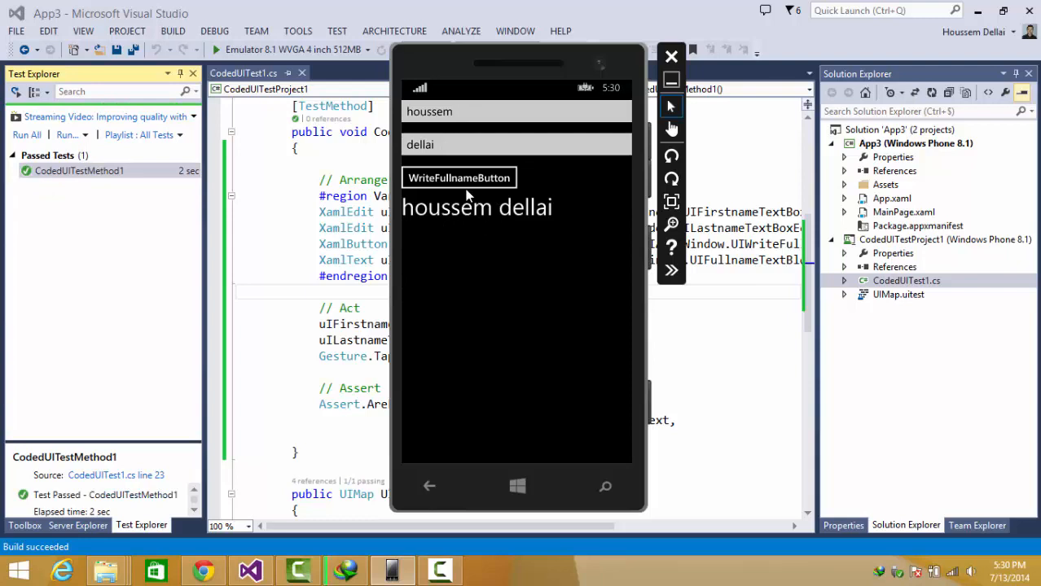
mouse_move(499, 202)
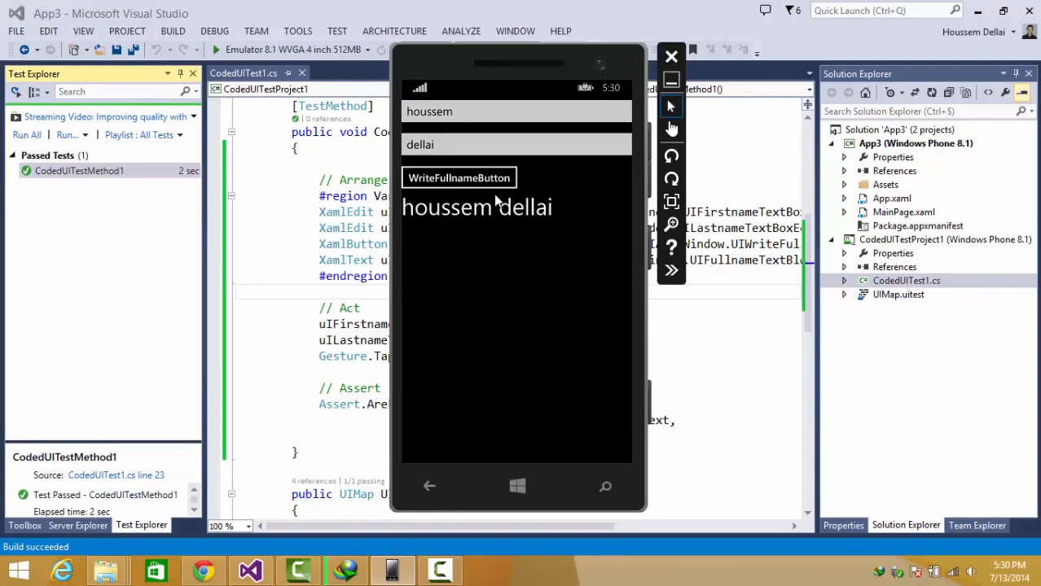
mouse_move(347, 261)
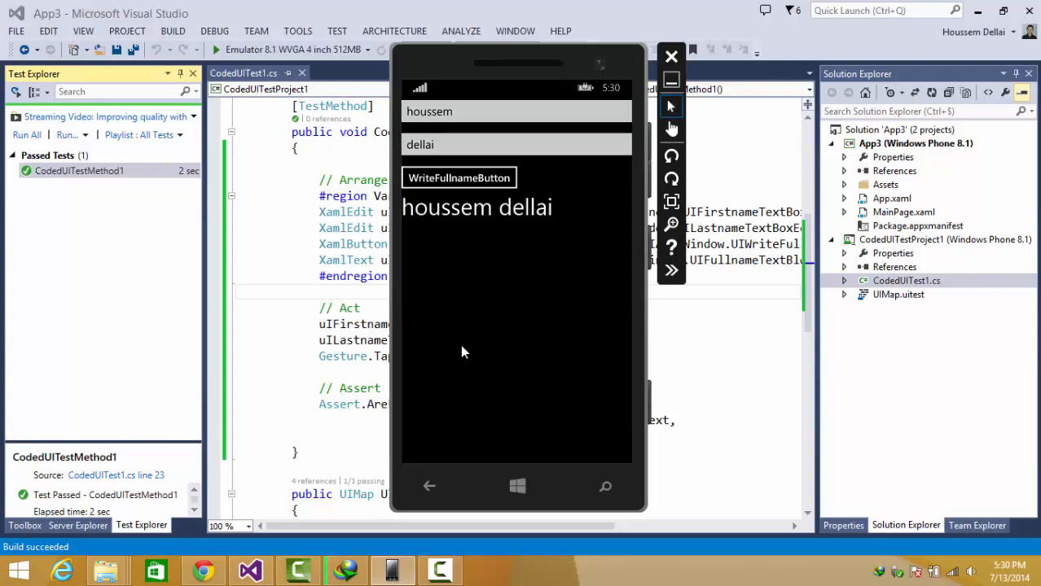
mouse_move(459, 111)
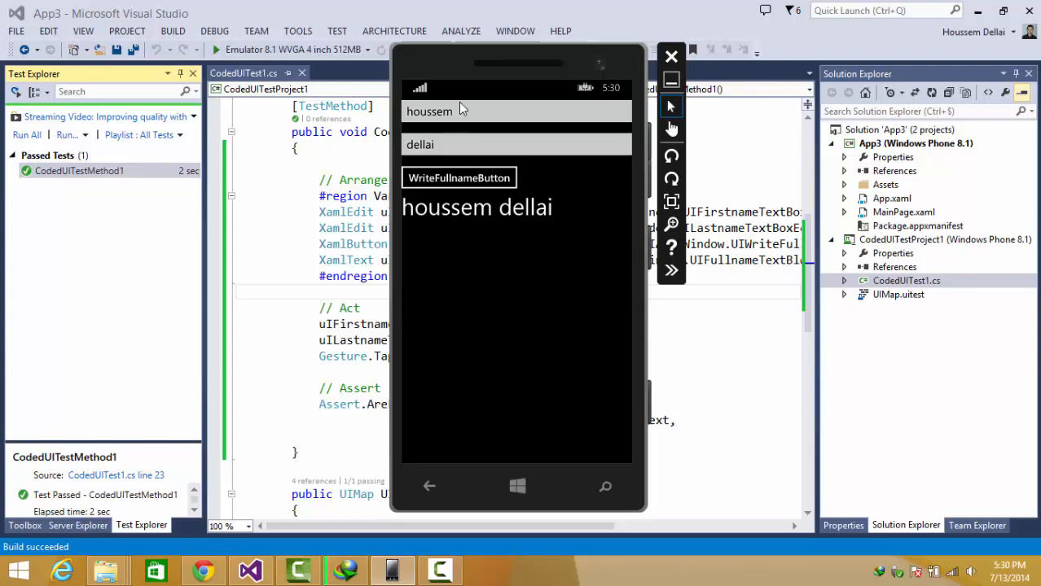
mouse_move(463, 134)
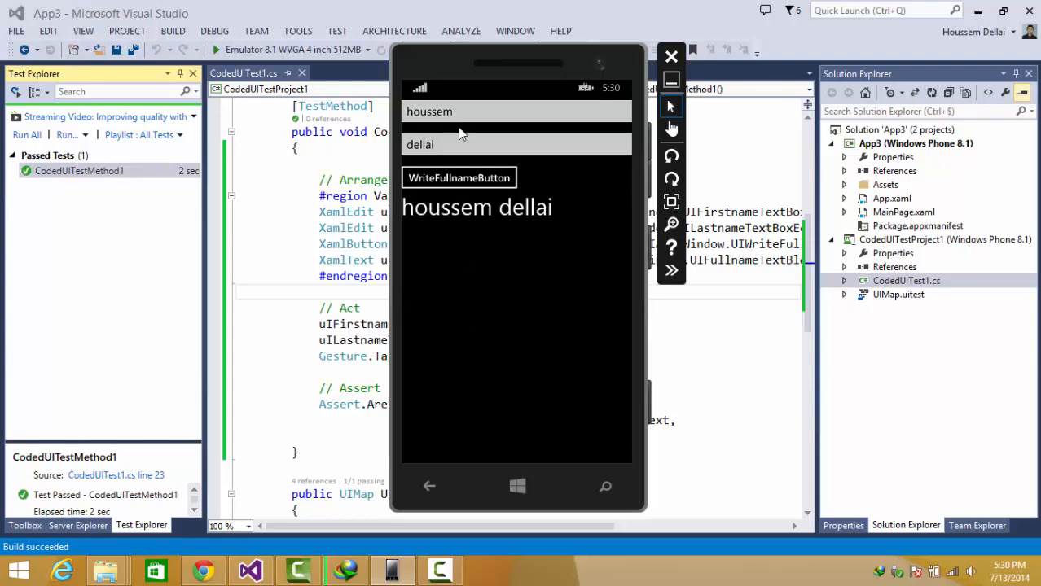
mouse_move(459, 144)
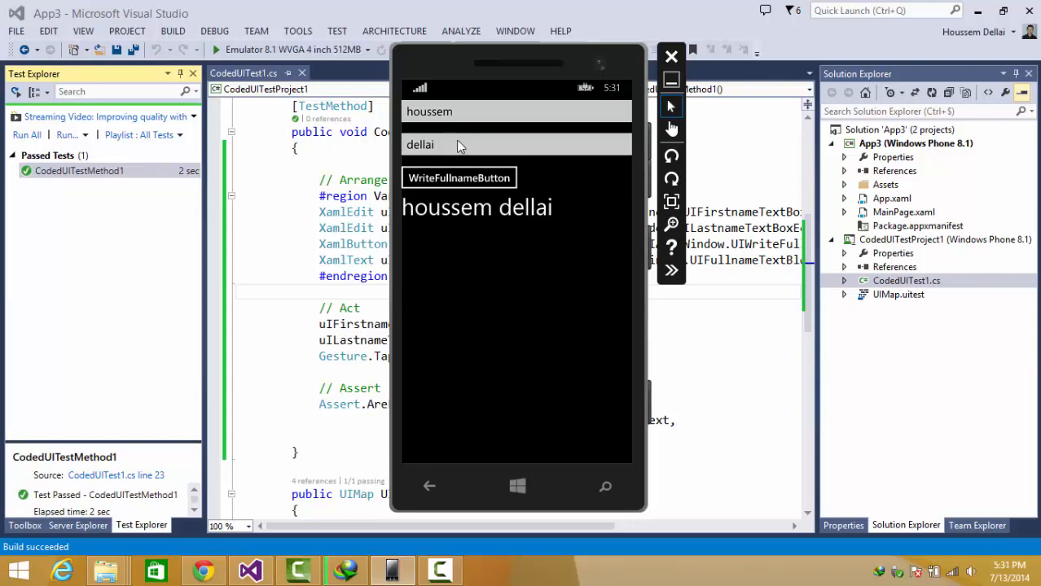
mouse_move(453, 147)
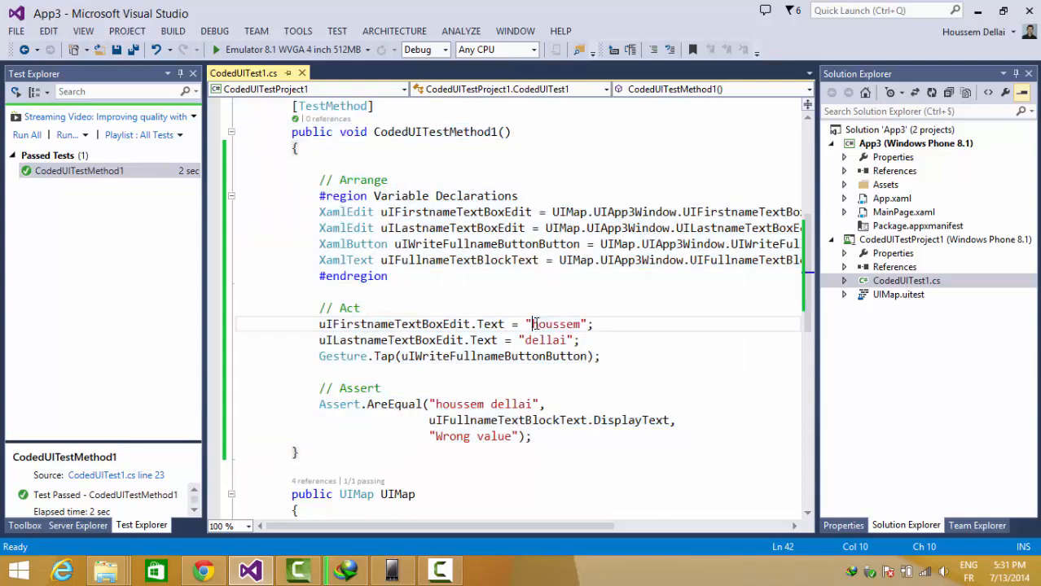
double_click(557, 324)
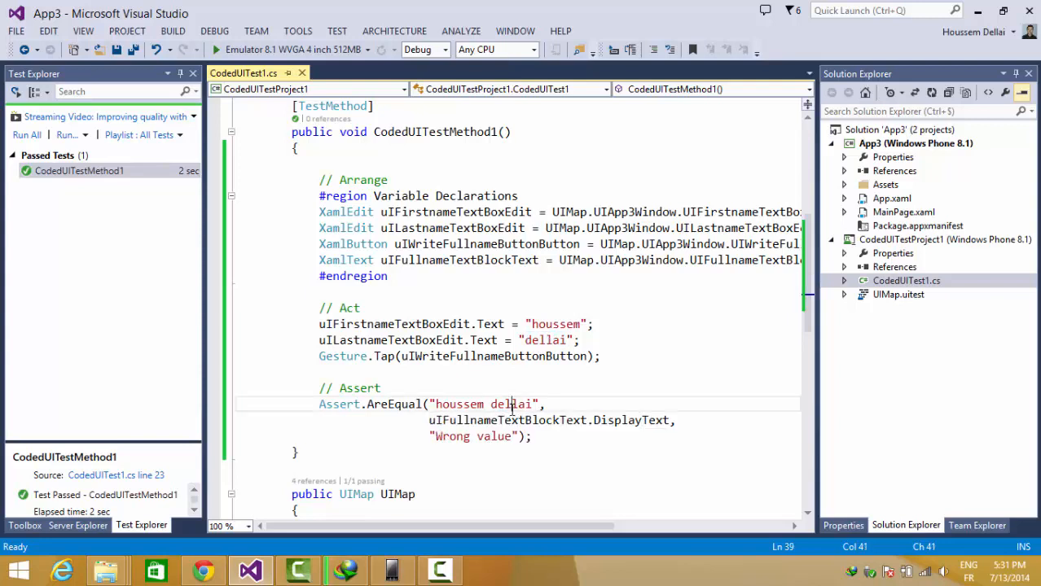
double_click(457, 404)
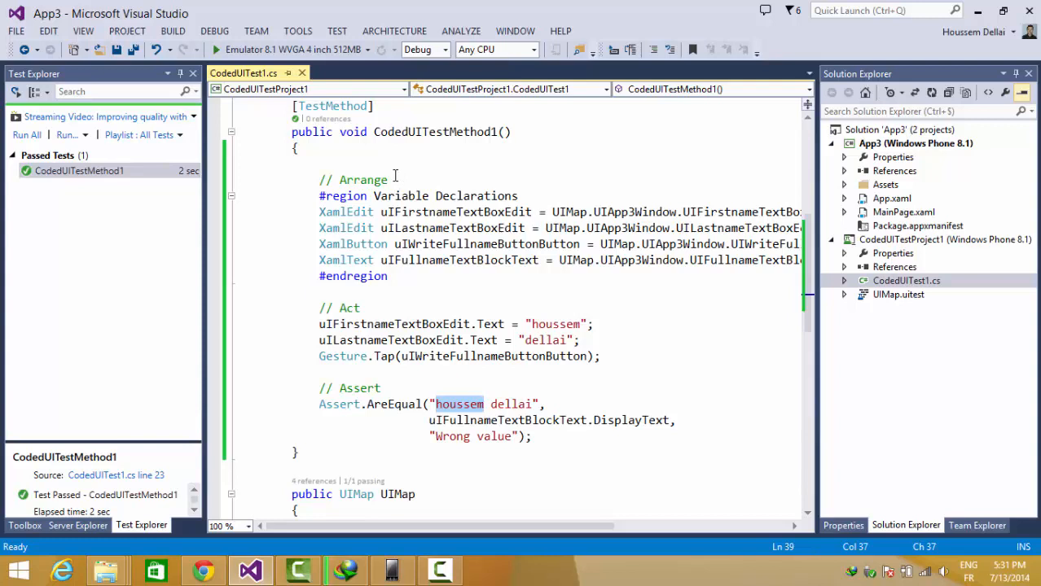
click(395, 179)
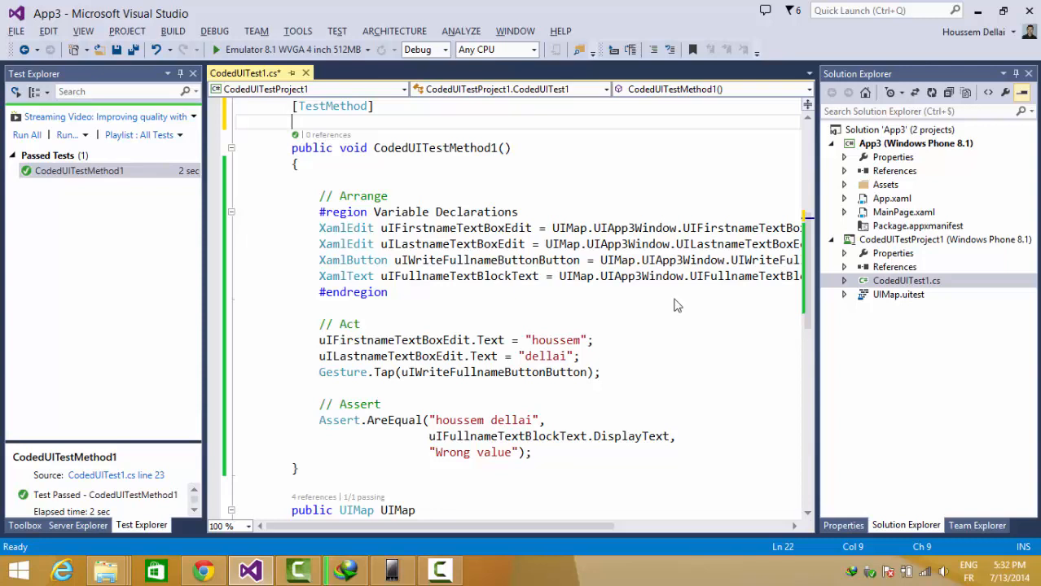
- Add a [DataRow] attribute with the string values "houssem" and "dellai"
text(DataRow()])
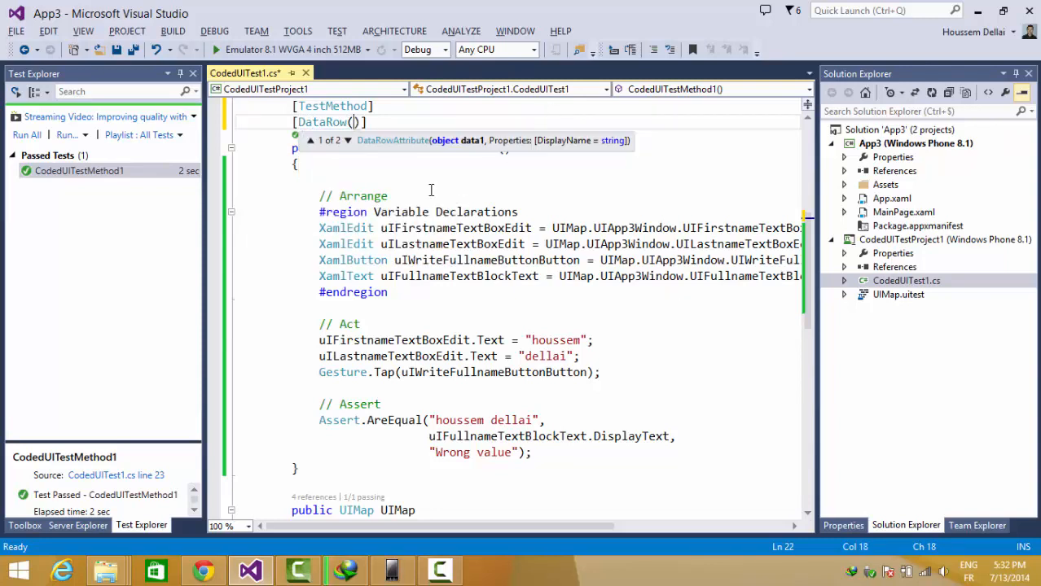
text(")
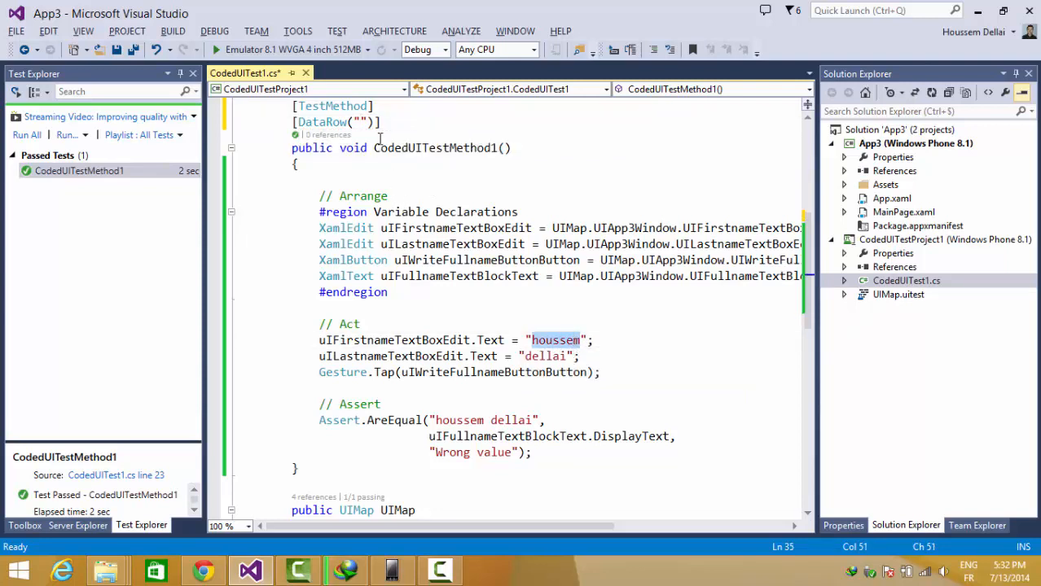
text(houssem)
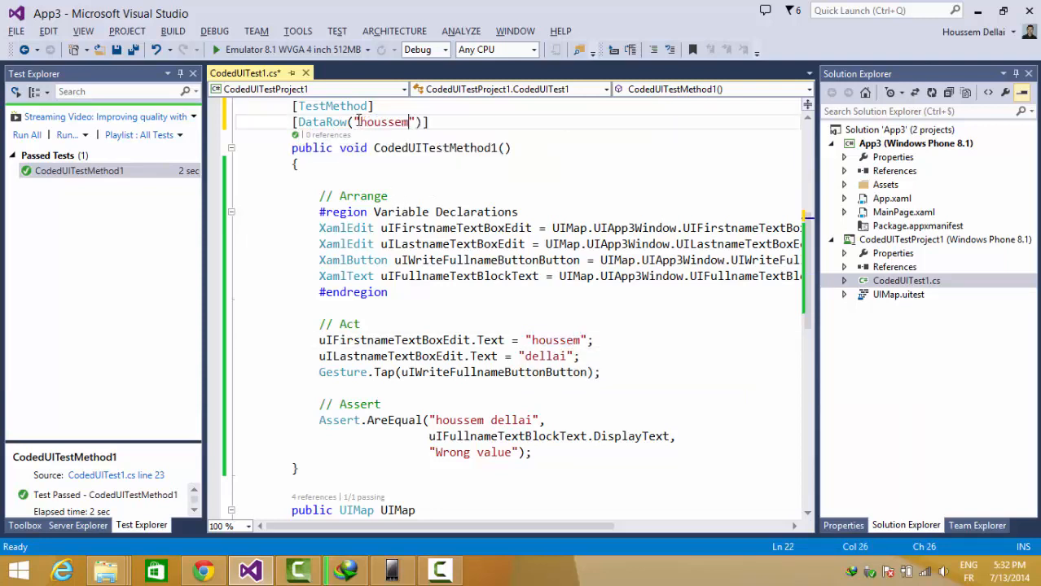
text(,)
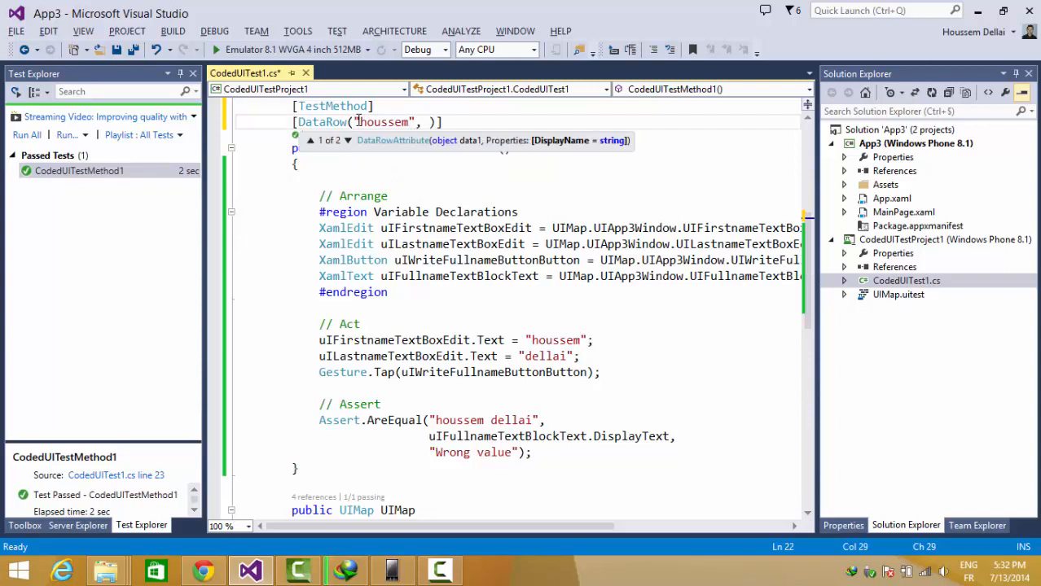
text("")
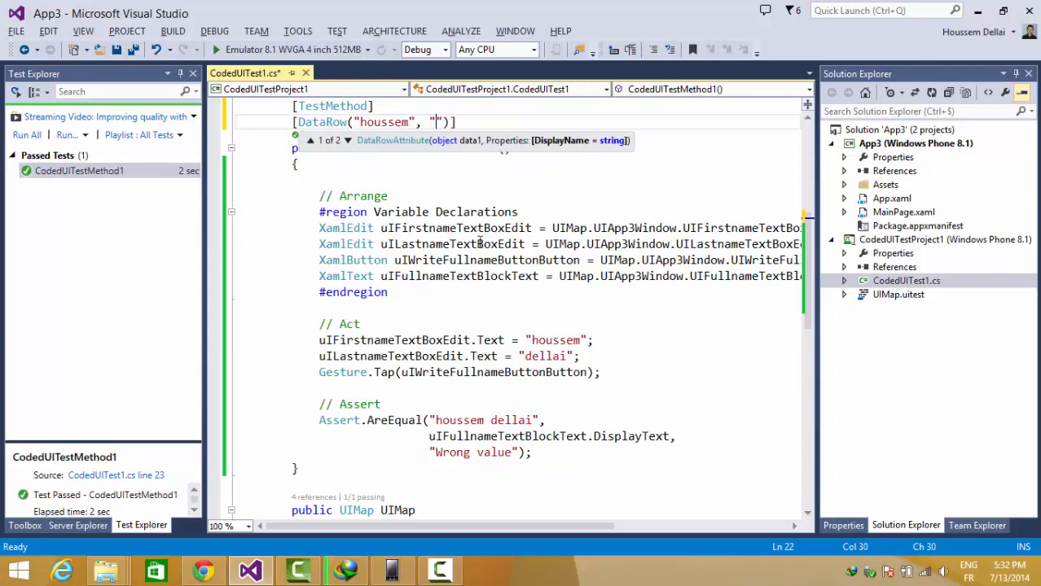
text(houssem)
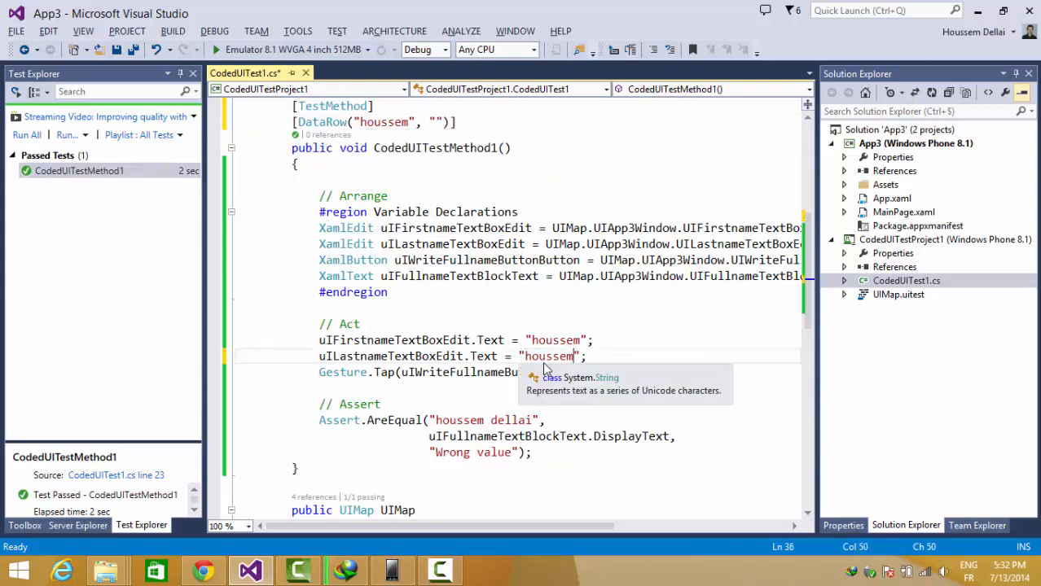
text(dellai)
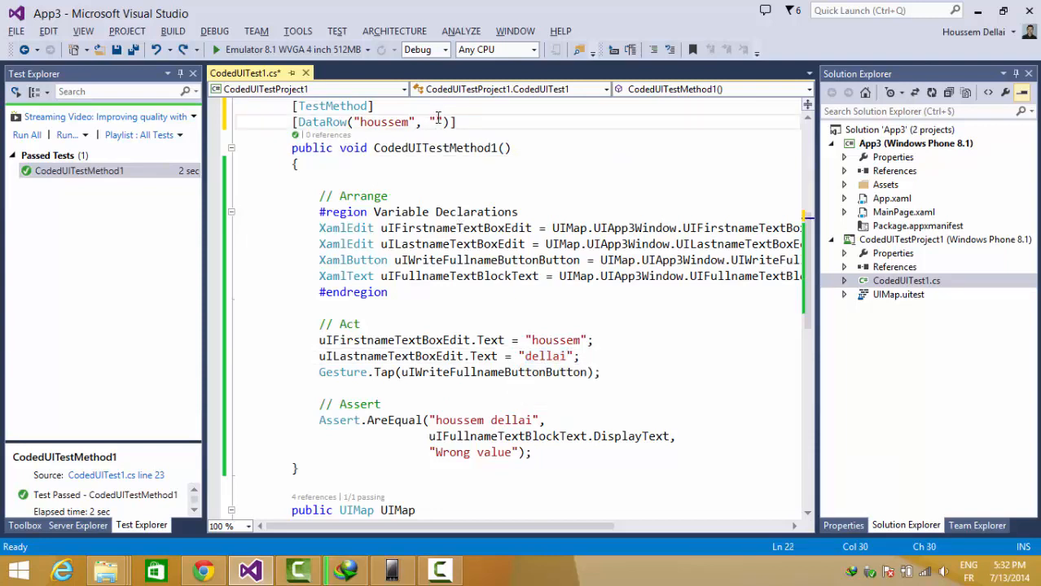
text(dellai)
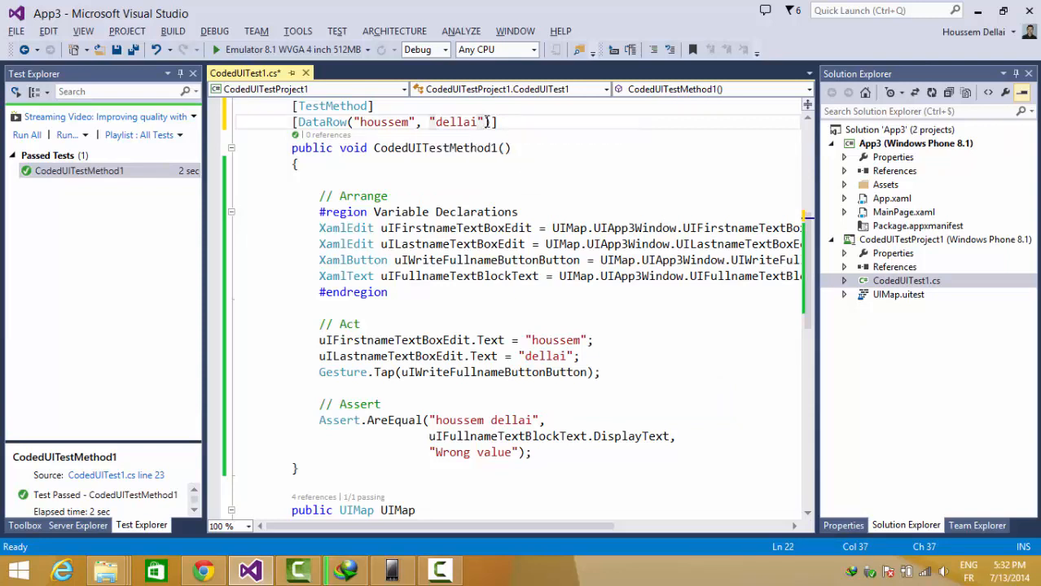
- Append a third DataRow argument "values 1" and begin editing the method's parameters
text(,)
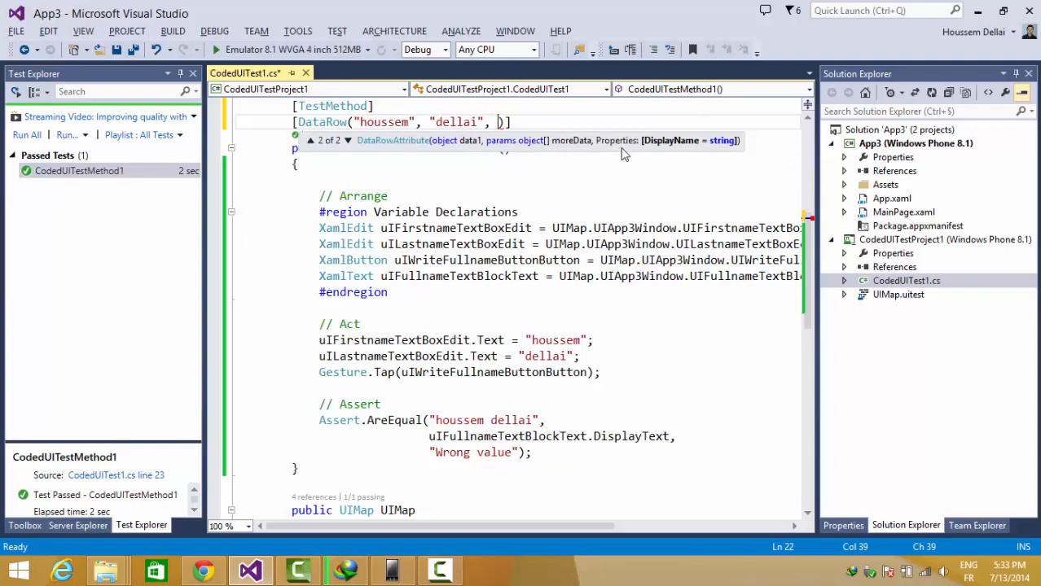
mouse_move(663, 155)
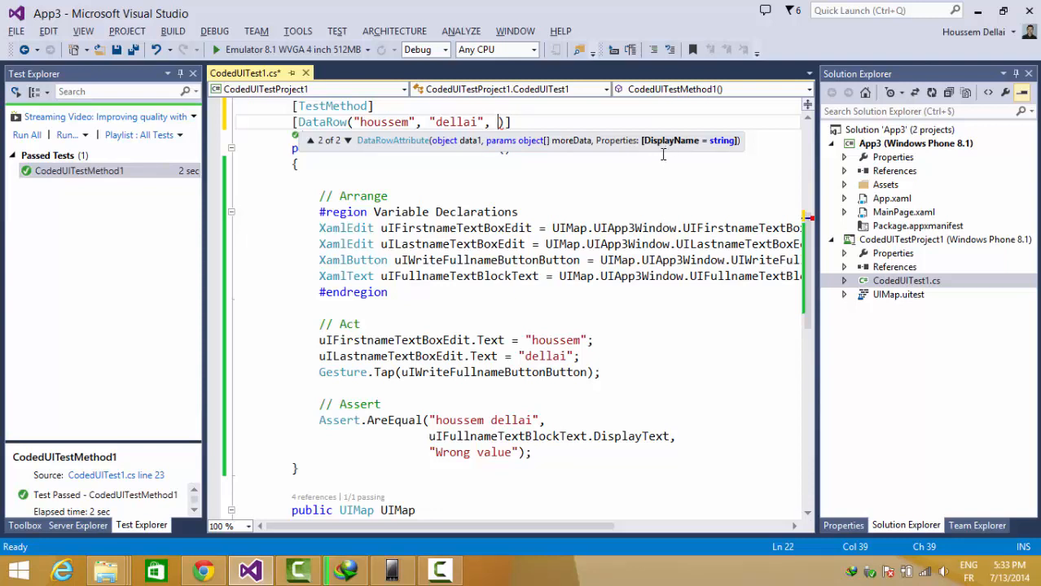
text("values 1)
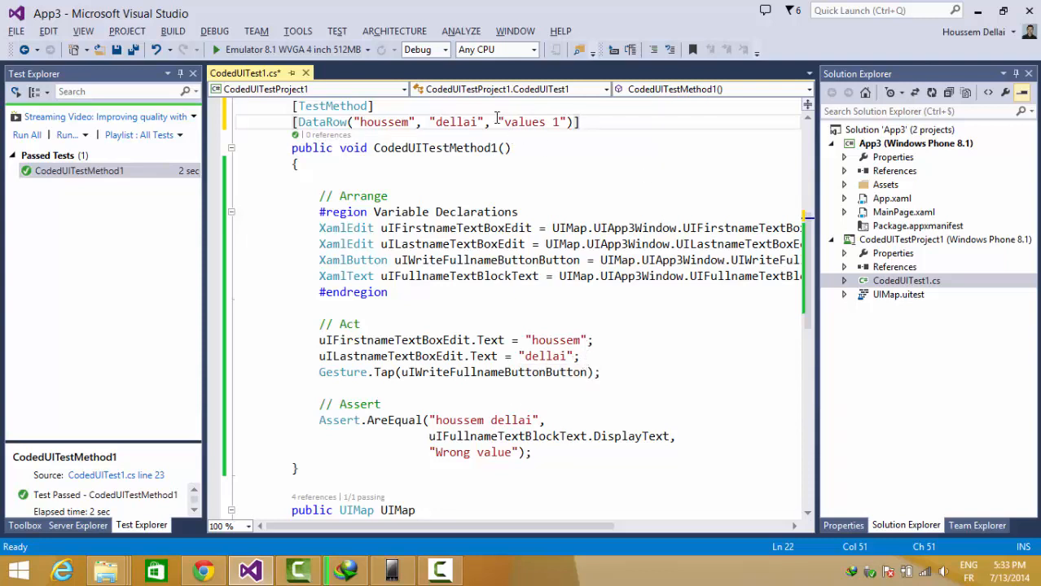
double_click(454, 121)
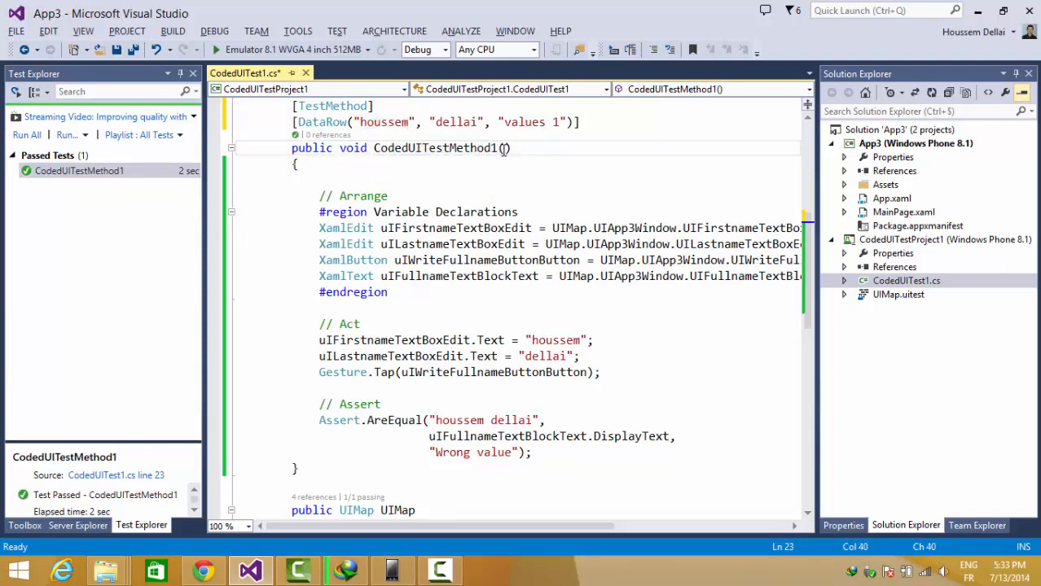
- Declare the parameters string firstname, string lastname on CodedUITestMethod1
text(string)
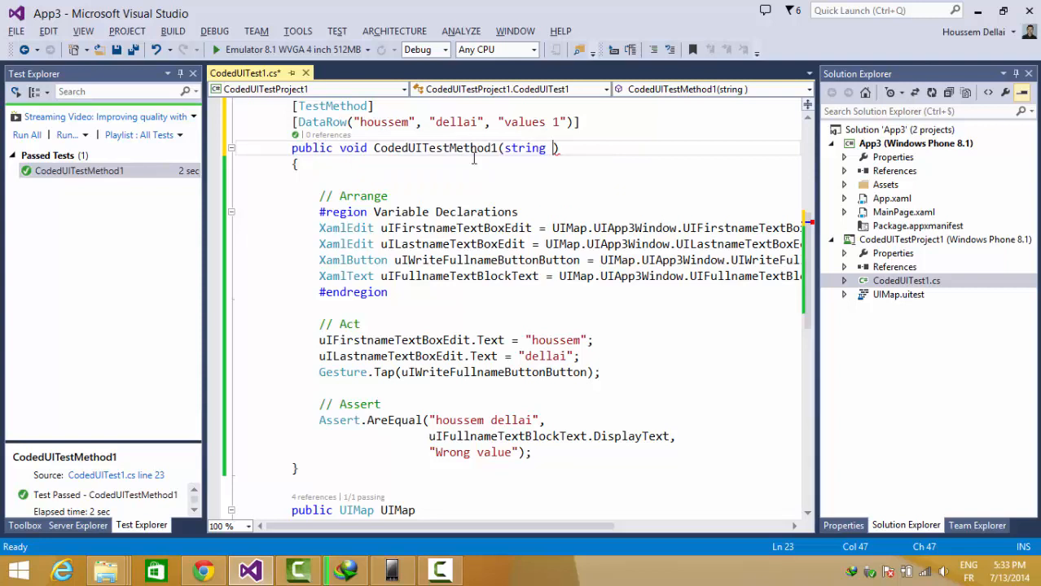
text(firstname,)
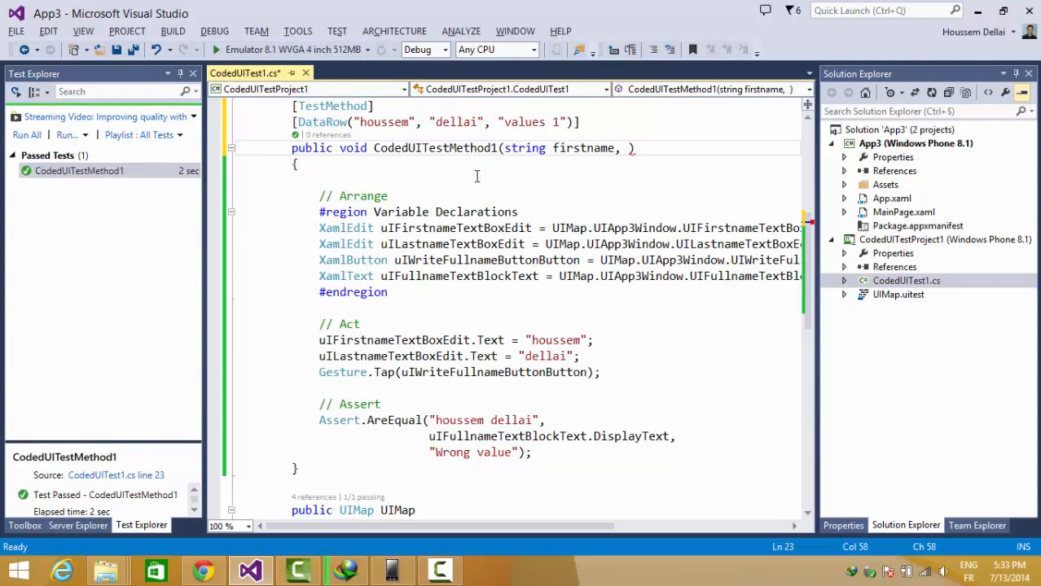
text(string)
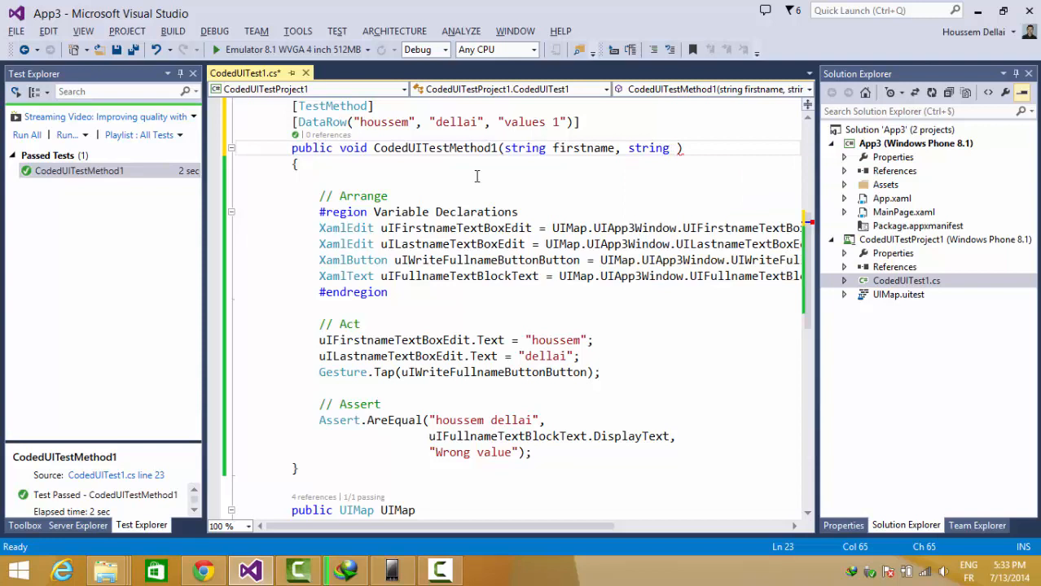
text(lastname)
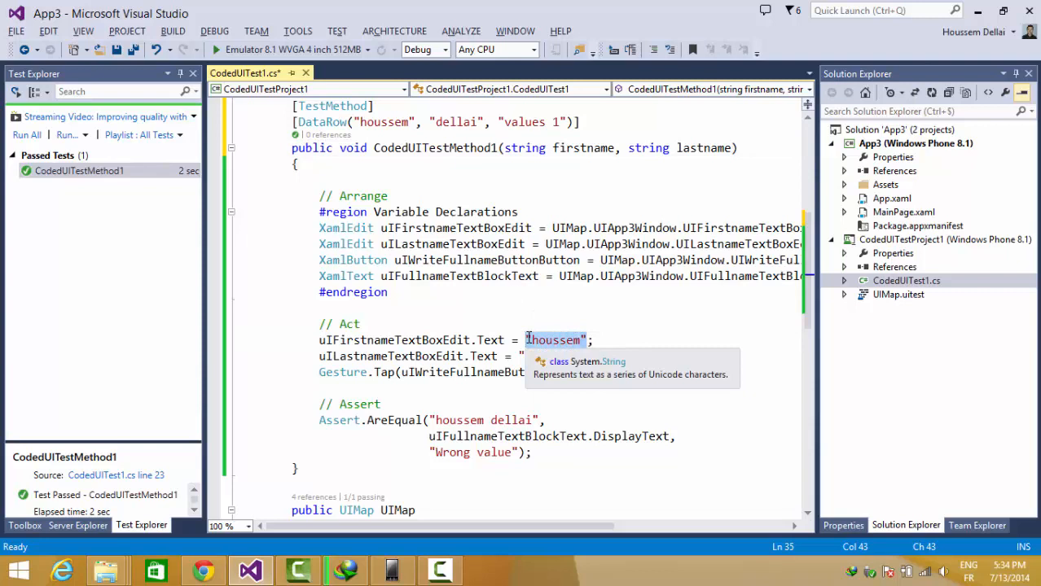
- Use firstname and lastname in the Act lines and add "houssem dellai" to the DataRow
text(firstnam)
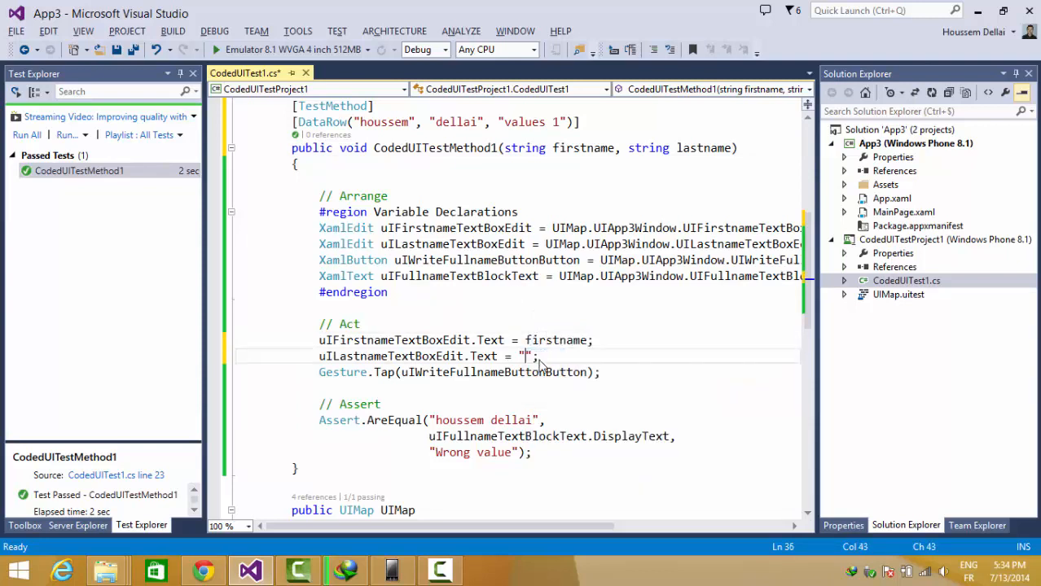
text(lastname)
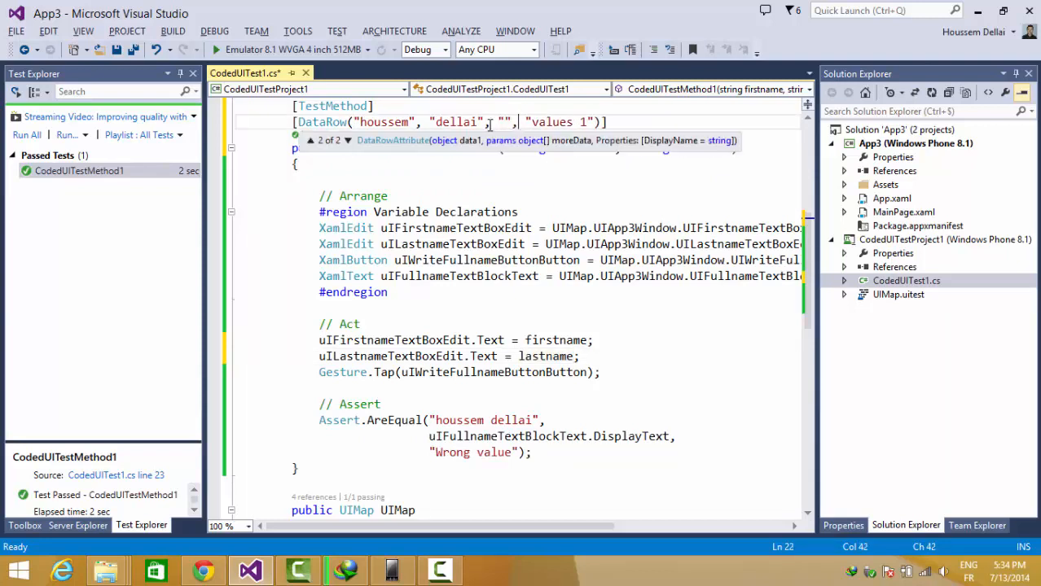
text(h)
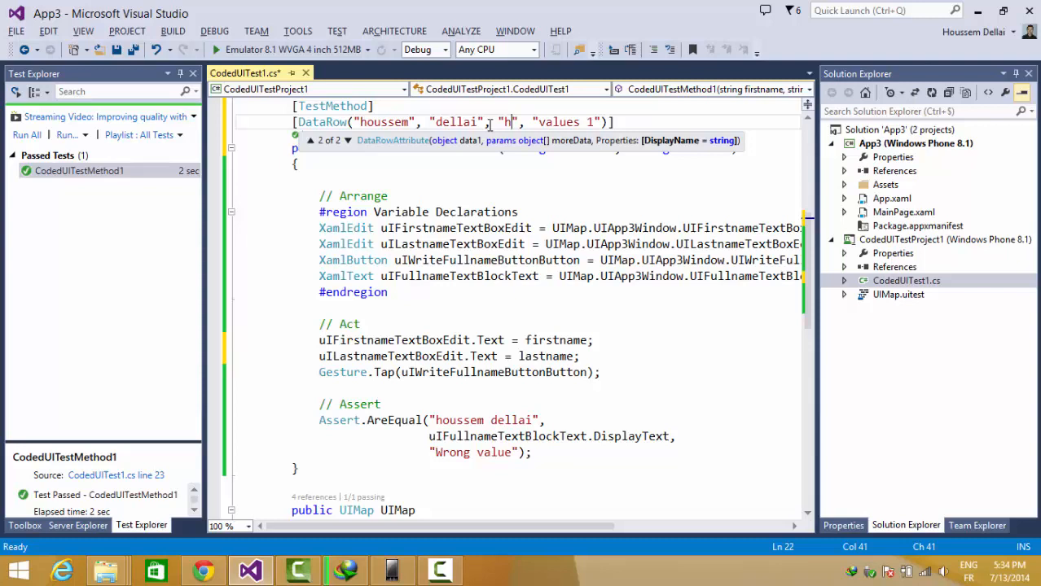
text(oussem dellai)
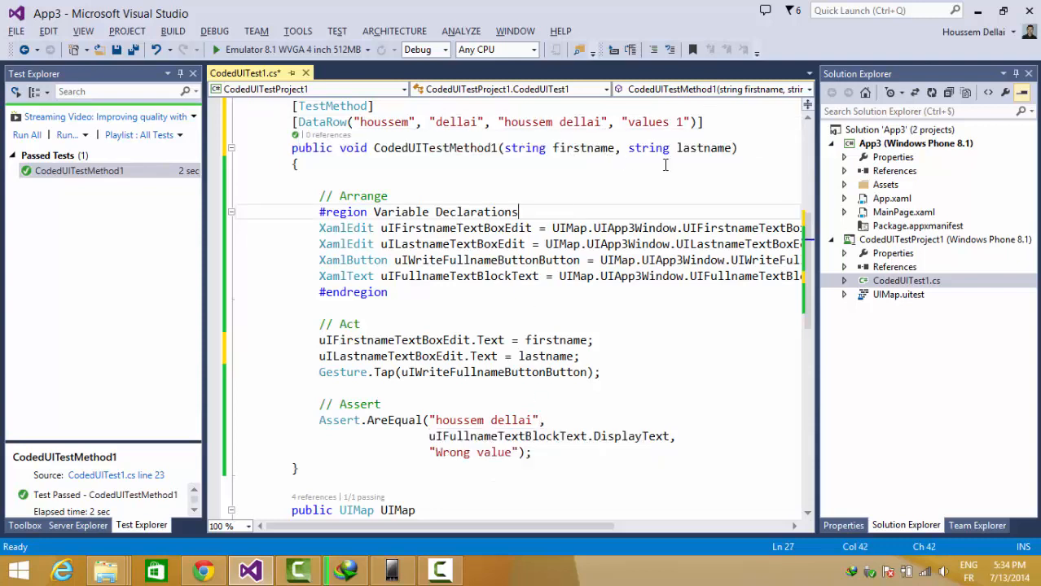
- Add a string fullname parameter and use it as the expected value in Assert.AreEqual
double_click(704, 147)
text(, )
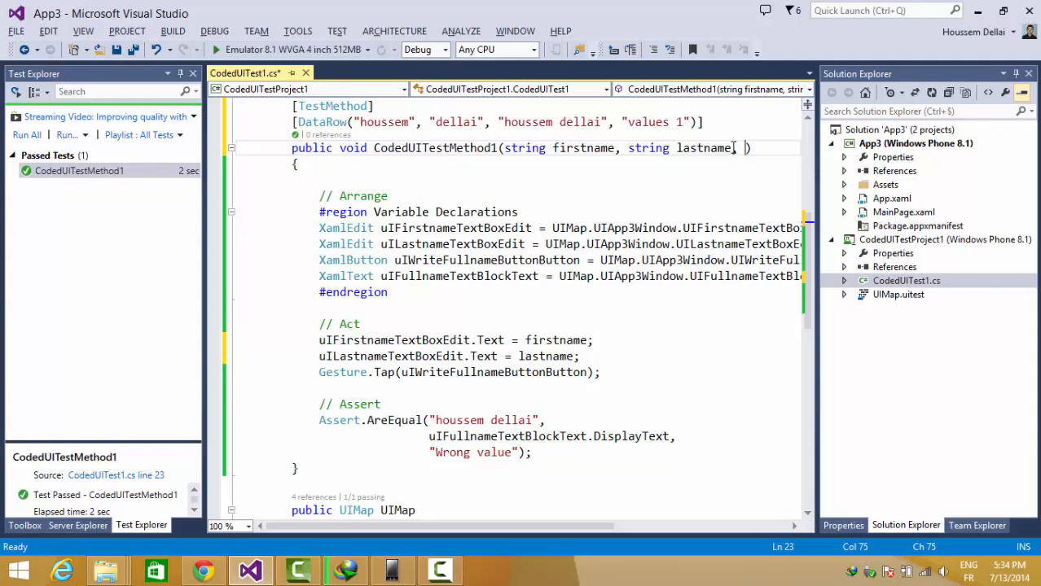
text(string)
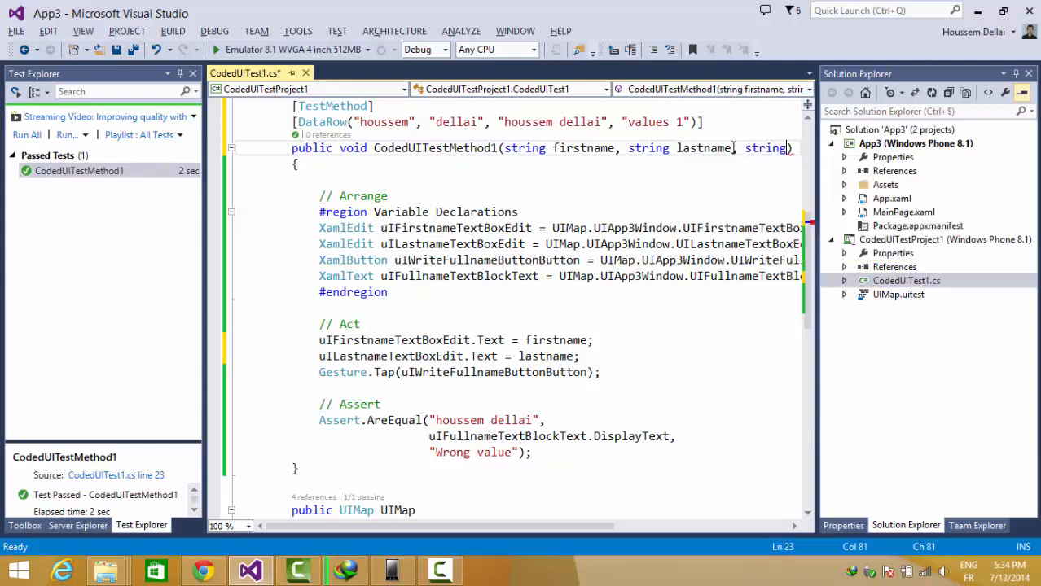
text(fullna)
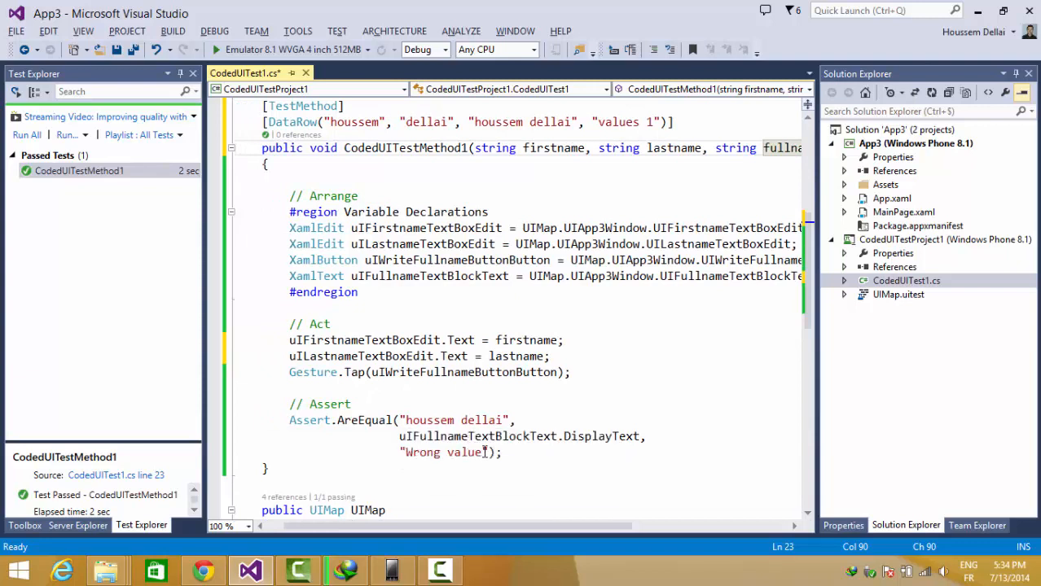
double_click(453, 421)
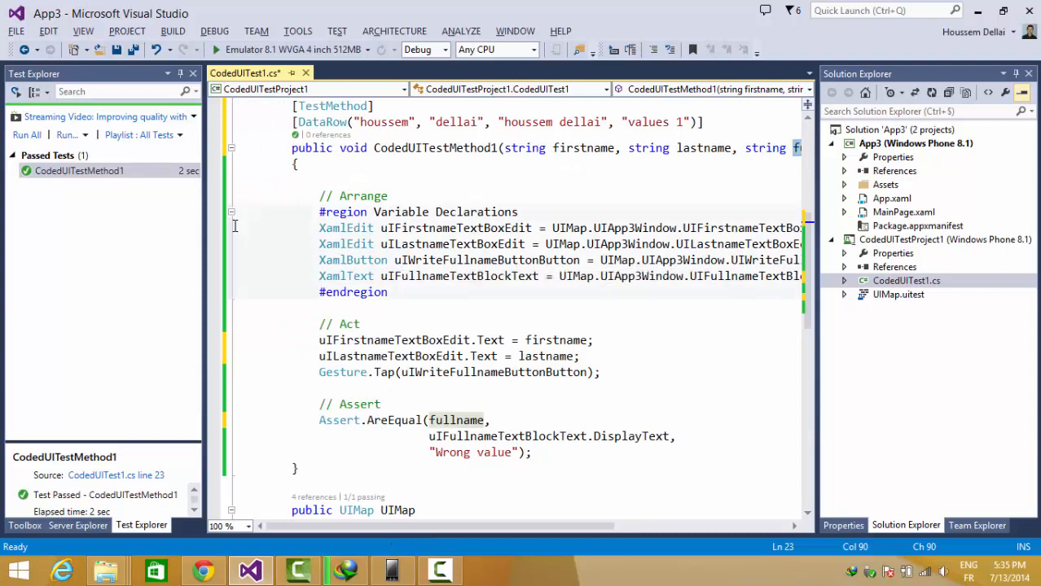
- Run the test and view its TargetParameterCountException parameter count mismatch failure
right_click(78, 171)
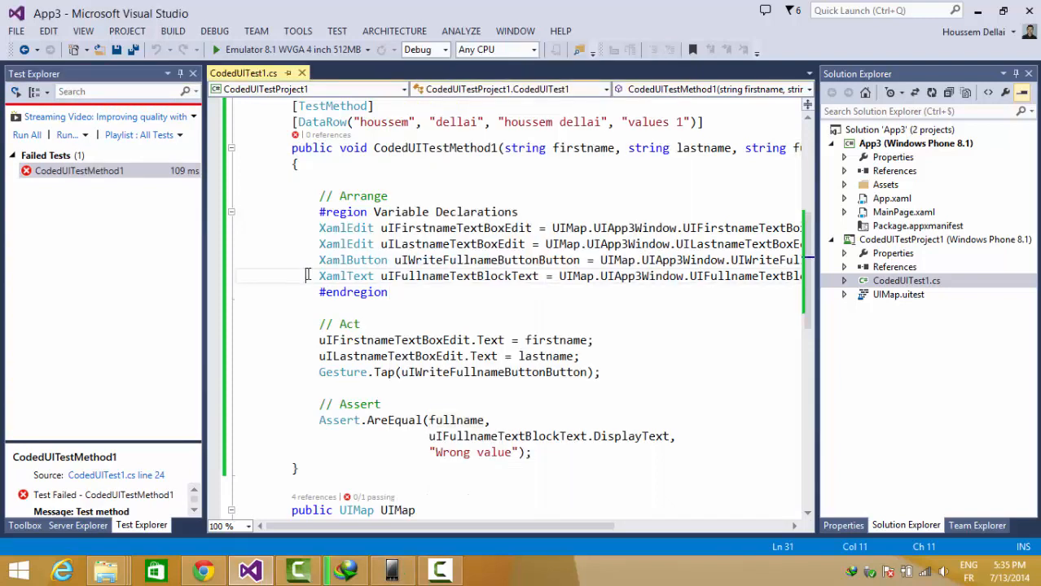
click(78, 171)
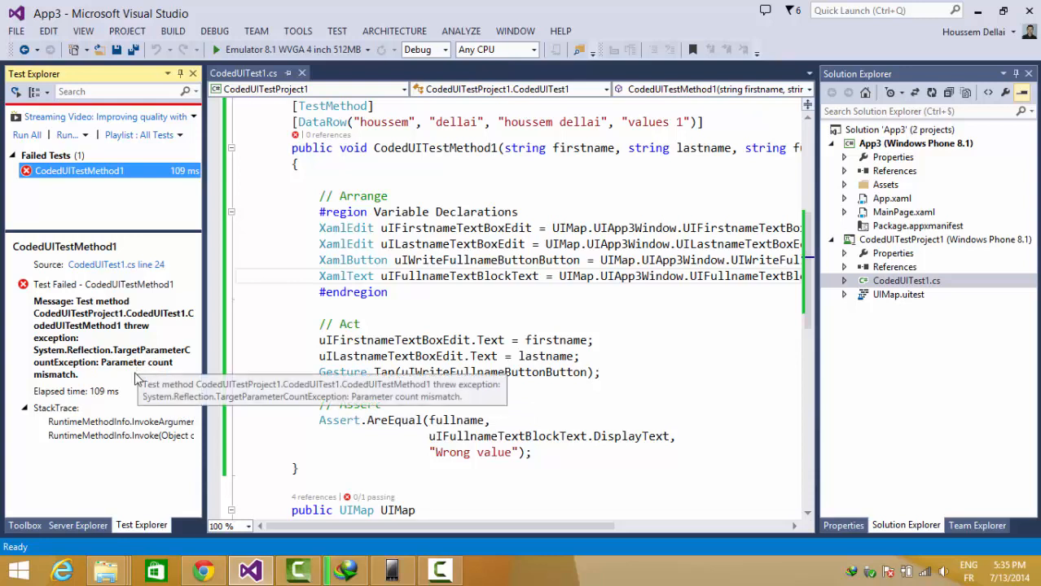
mouse_move(91, 388)
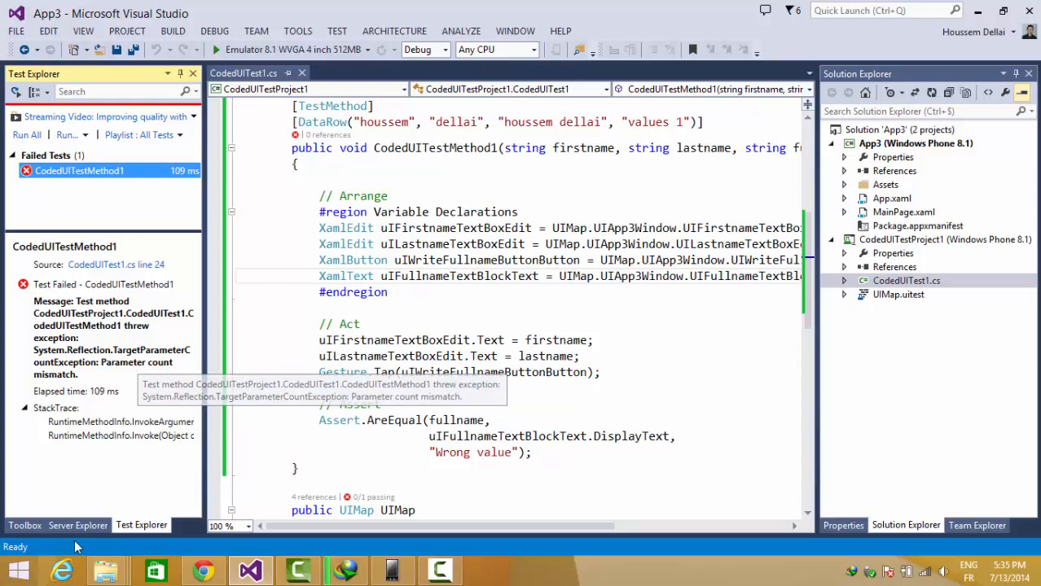
mouse_move(318, 185)
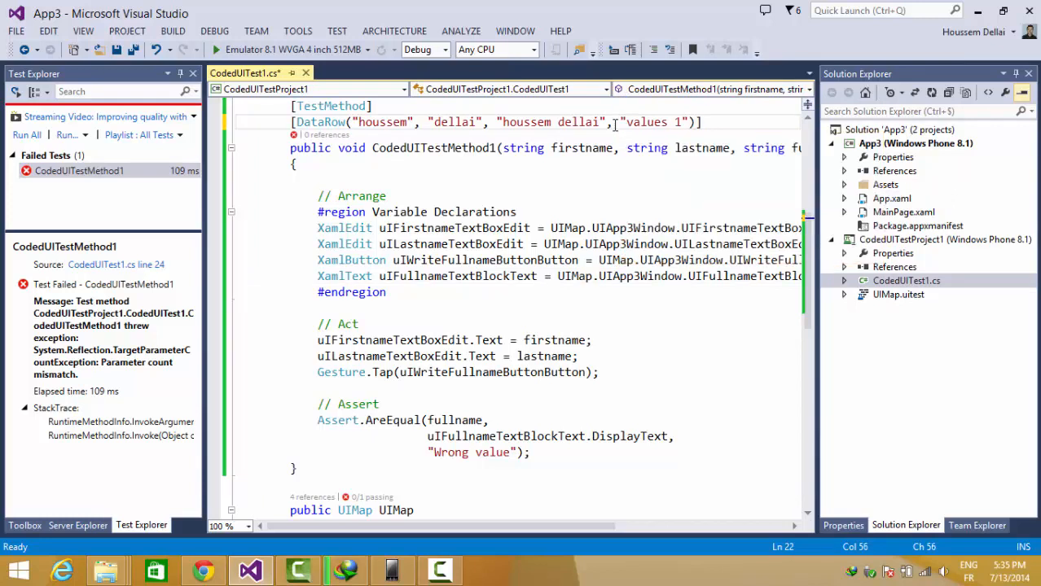
- Mark "values 1" as DisplayName, rerun the test to pass, and duplicate the DataRow line
text(D)
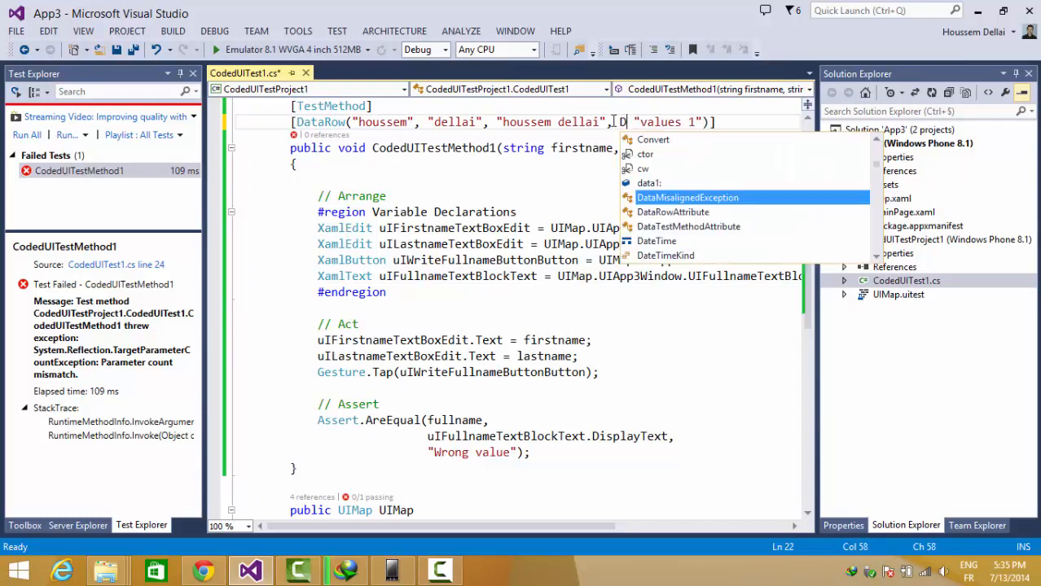
text(isplayName =)
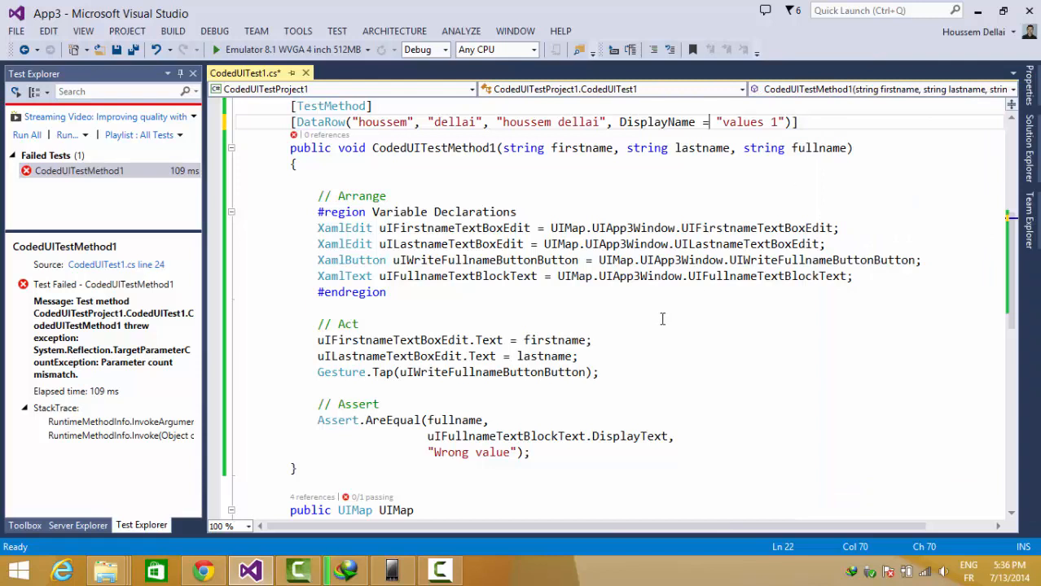
right_click(78, 171)
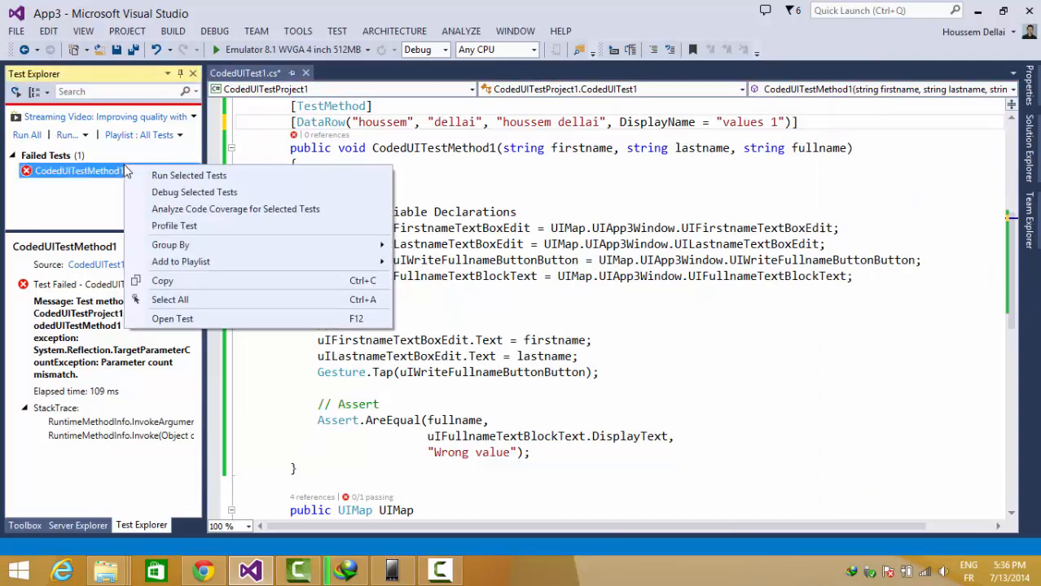
click(411, 304)
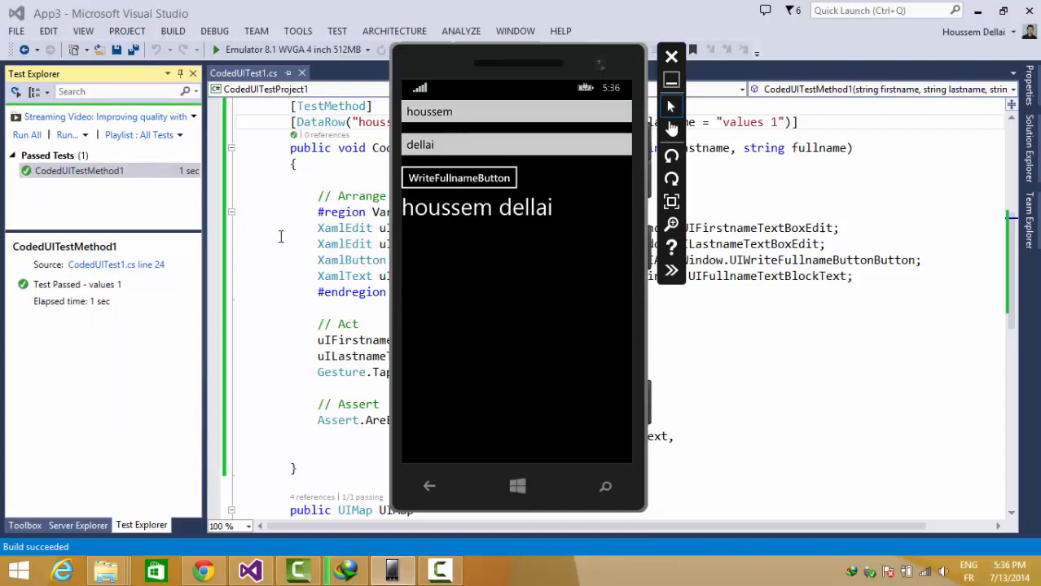
click(671, 55)
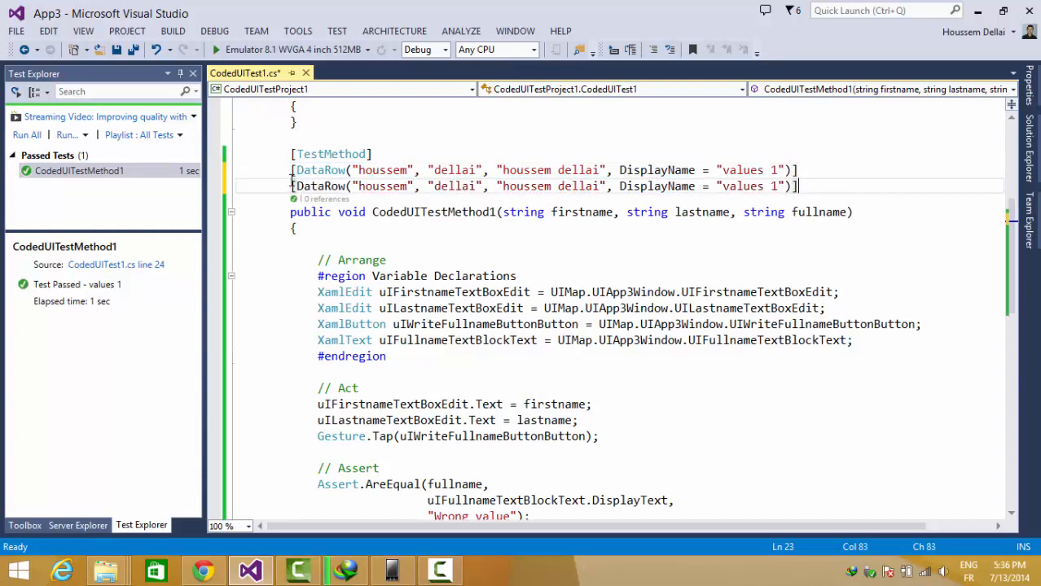
double_click(383, 186)
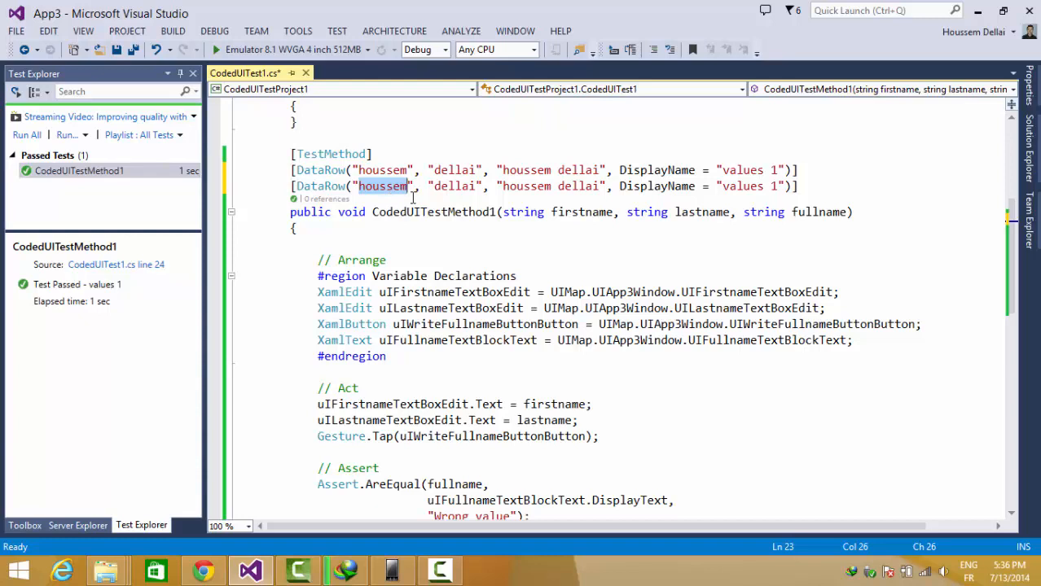
text(Hassen)
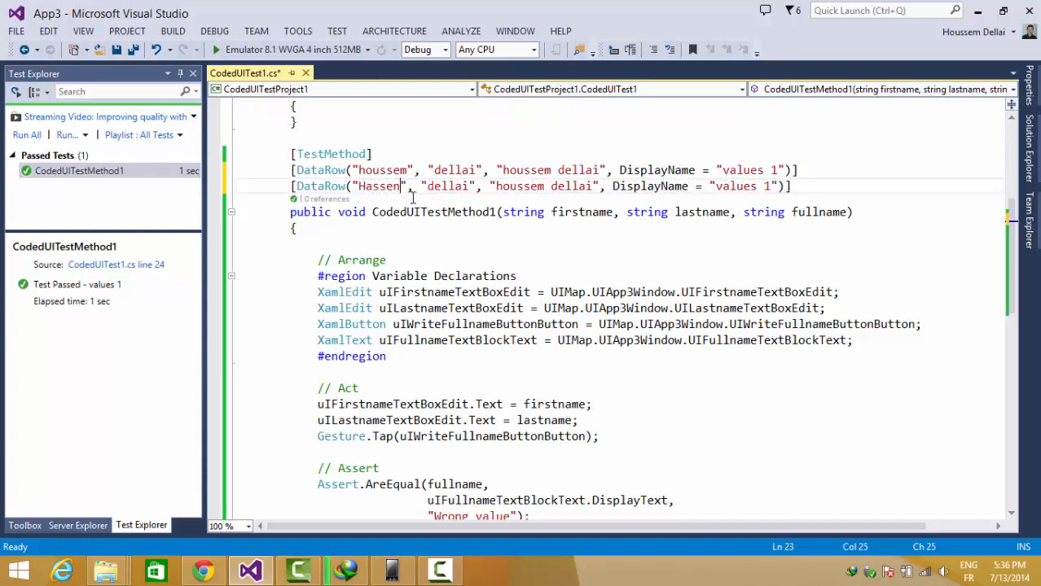
double_click(446, 185)
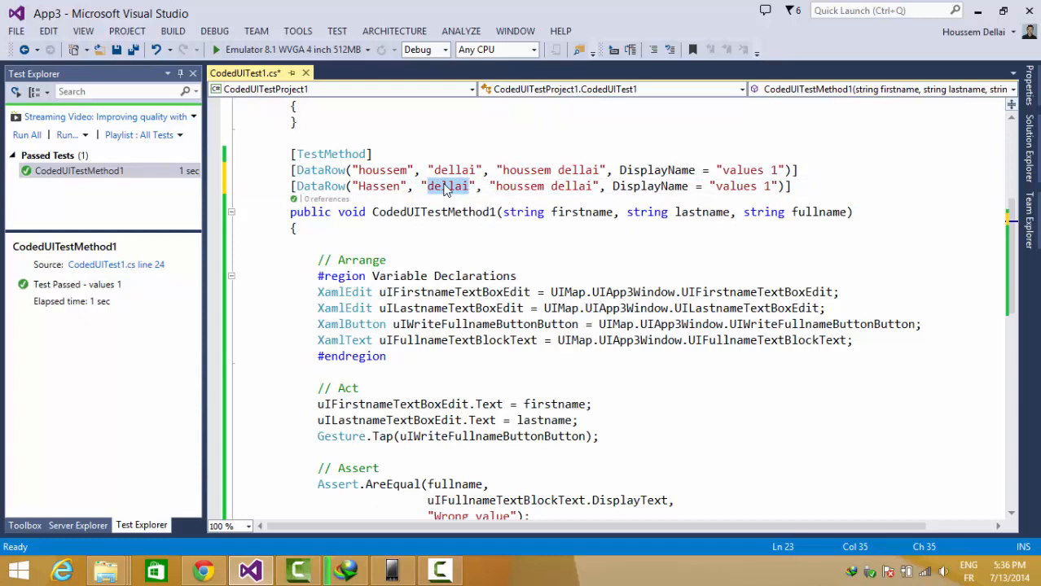
text(Salah)
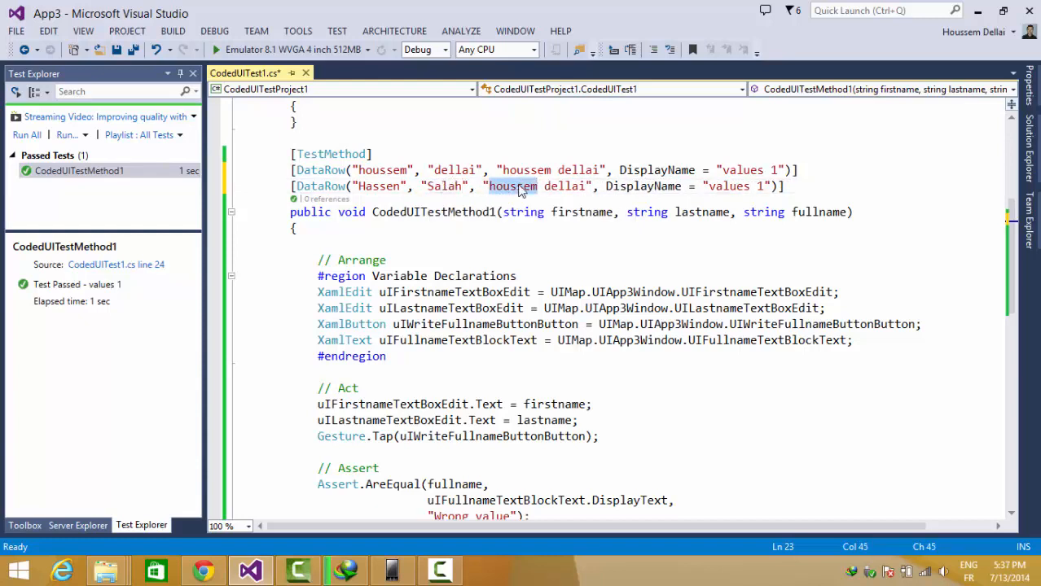
text(Hhassen)
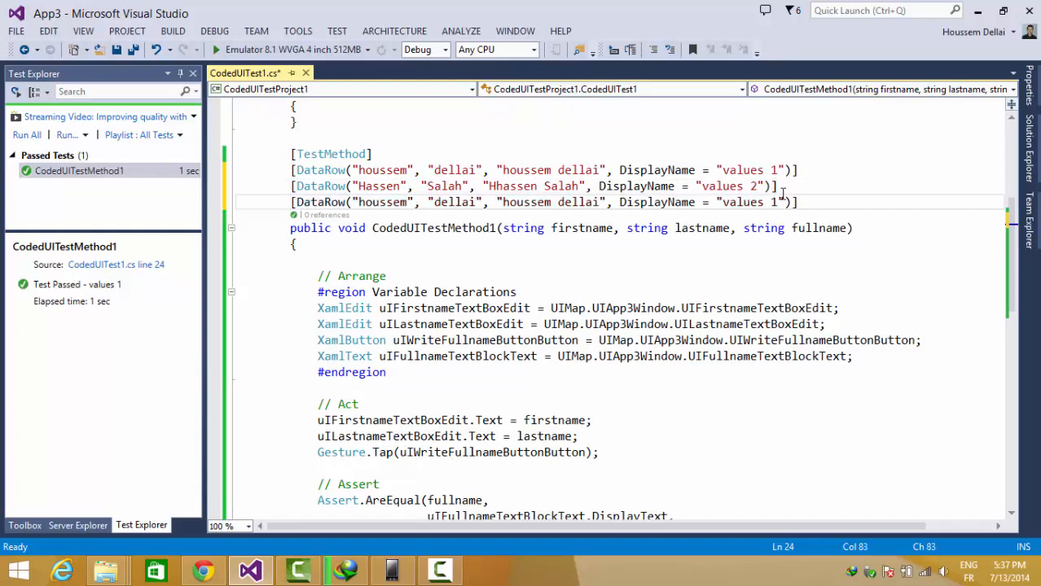
- Set the third DataRow's first name to Mohamed, labelled values 3
double_click(383, 202)
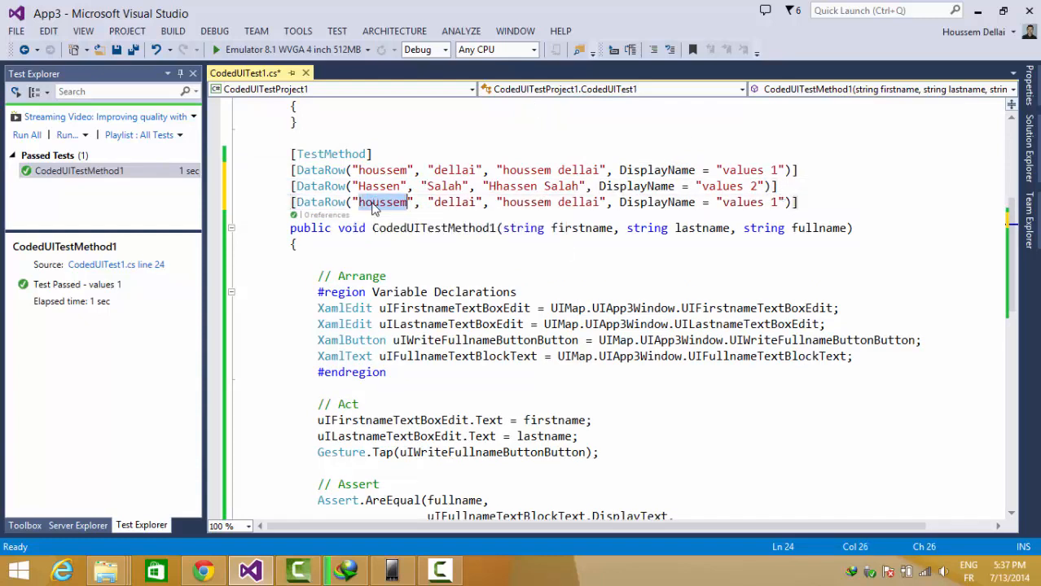
click(373, 202)
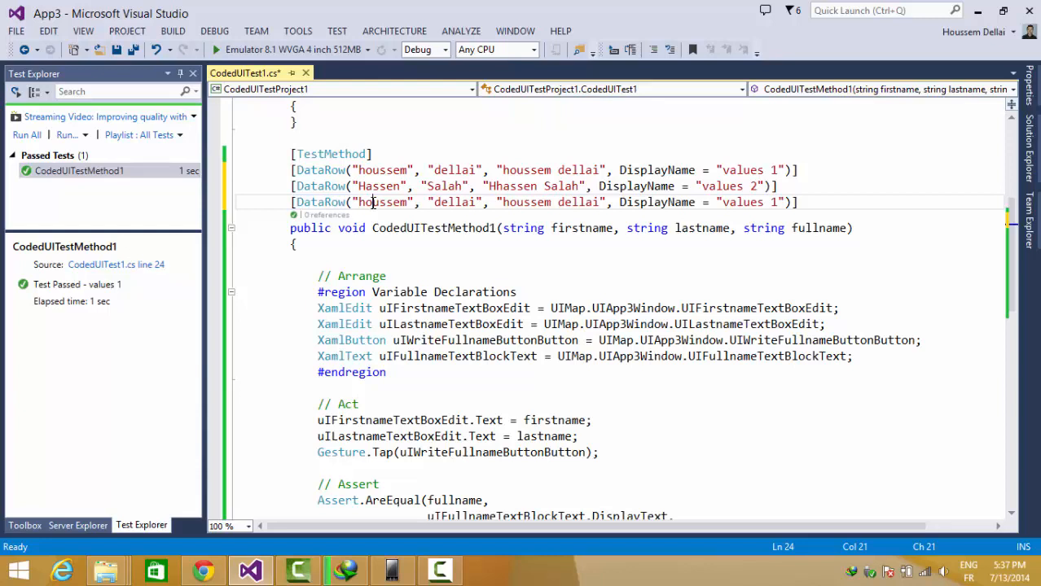
double_click(383, 202)
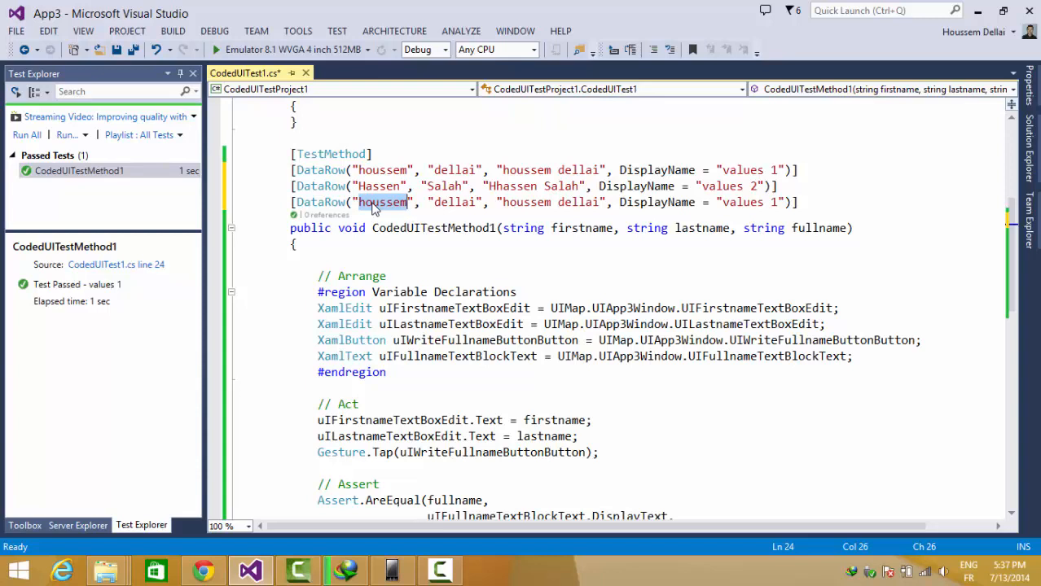
text(Mo)
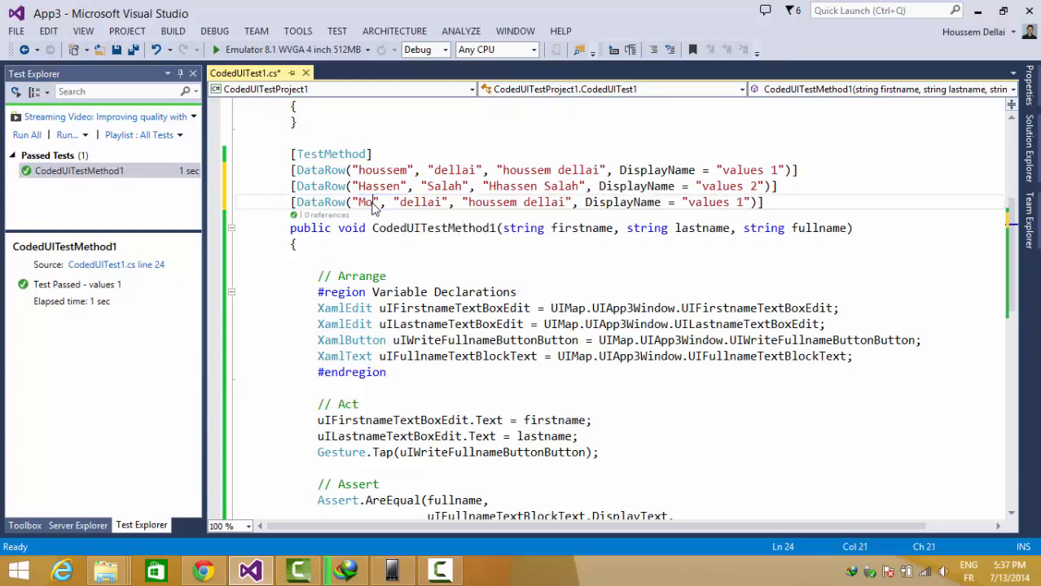
text(hamed)
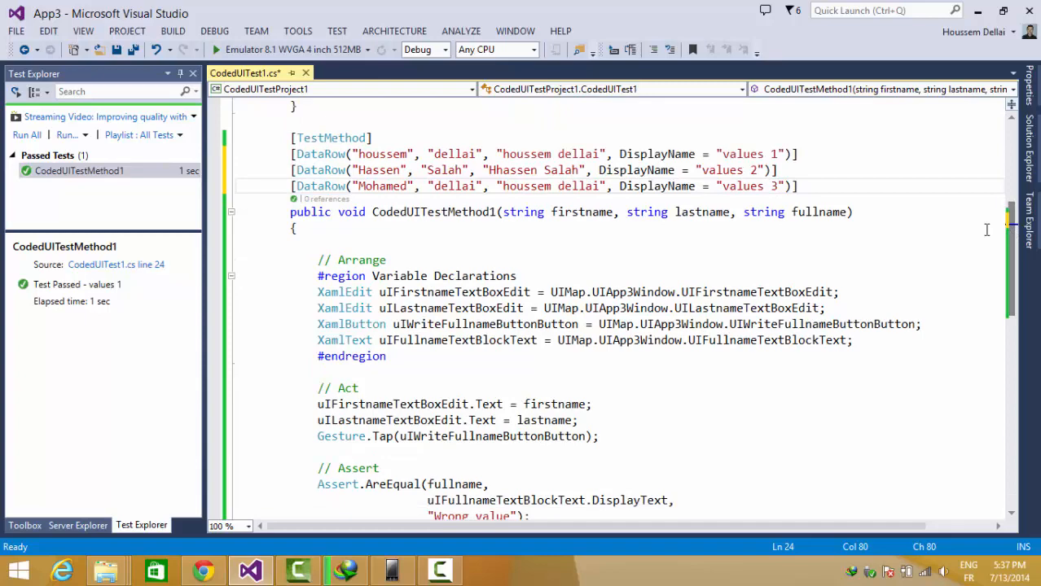
- Run the three DataRow scenarios, exposing assertion failures for values 2 and 3
right_click(78, 171)
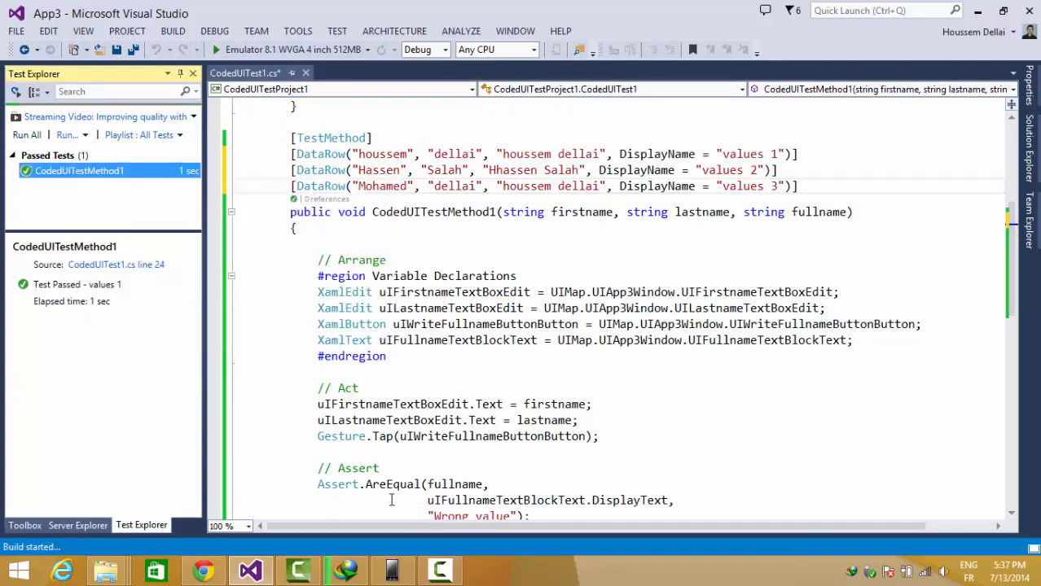
click(26, 134)
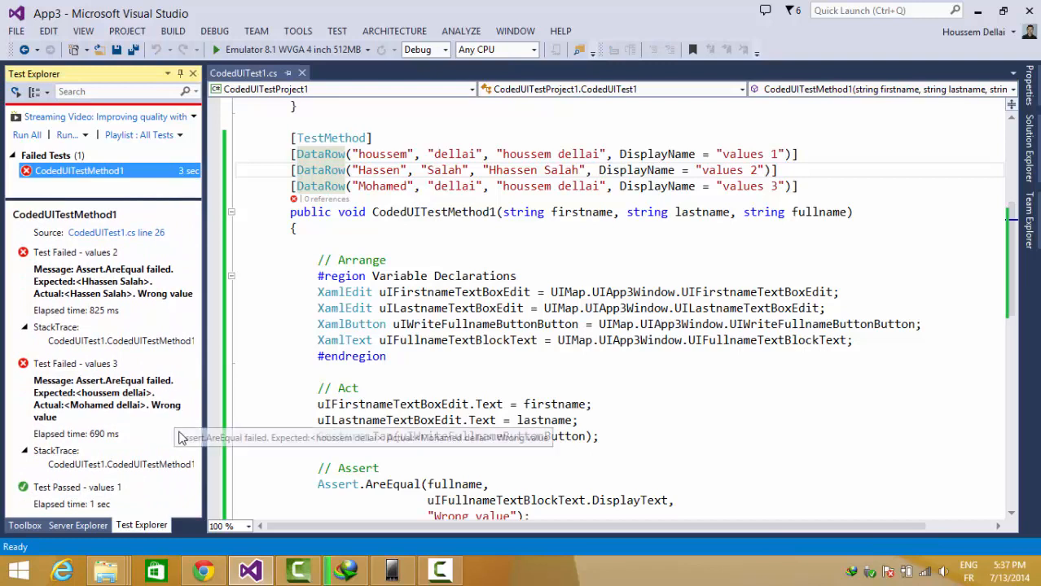
mouse_move(147, 440)
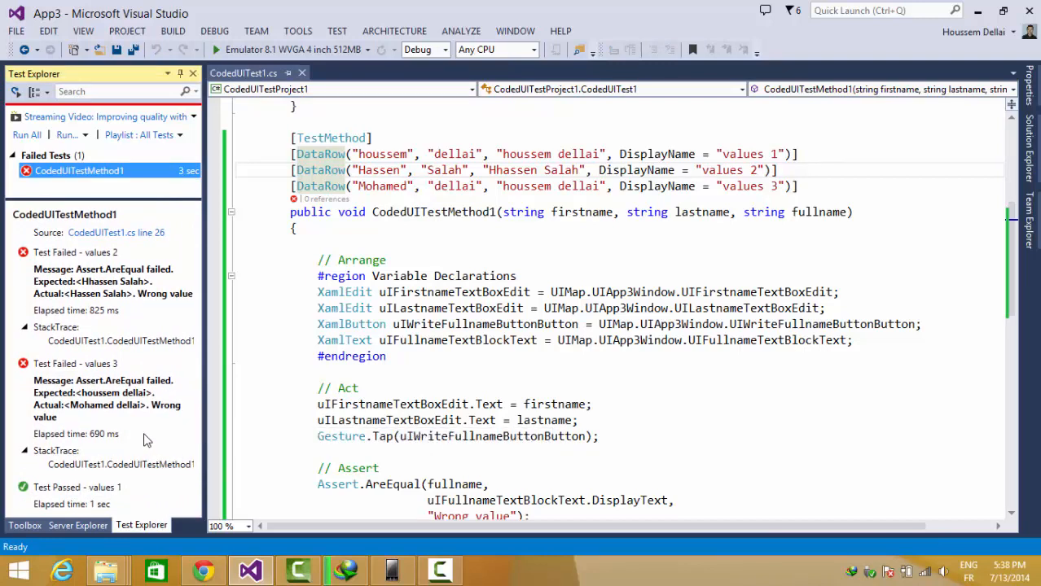
mouse_move(147, 410)
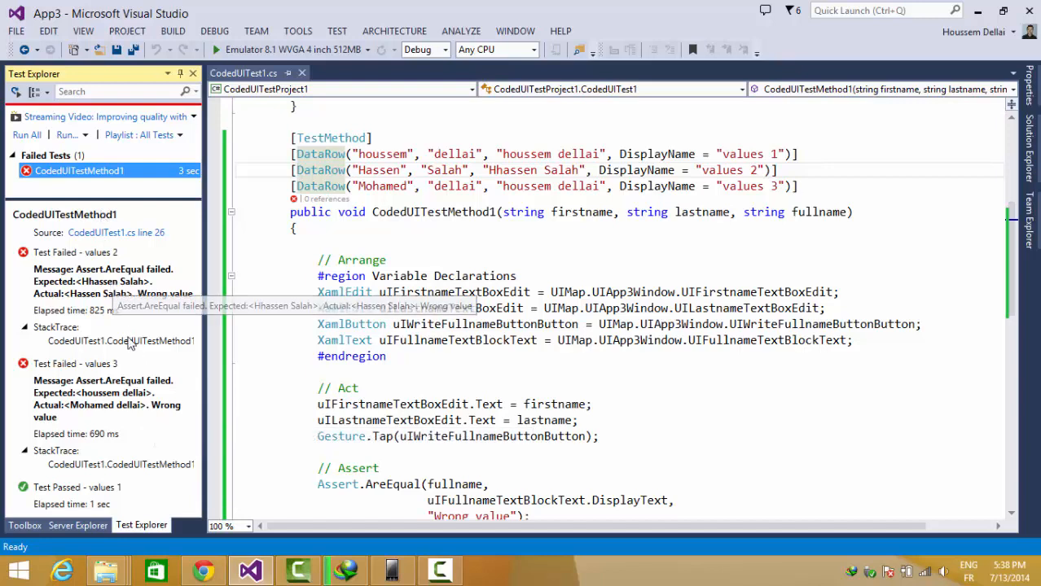
mouse_move(114, 280)
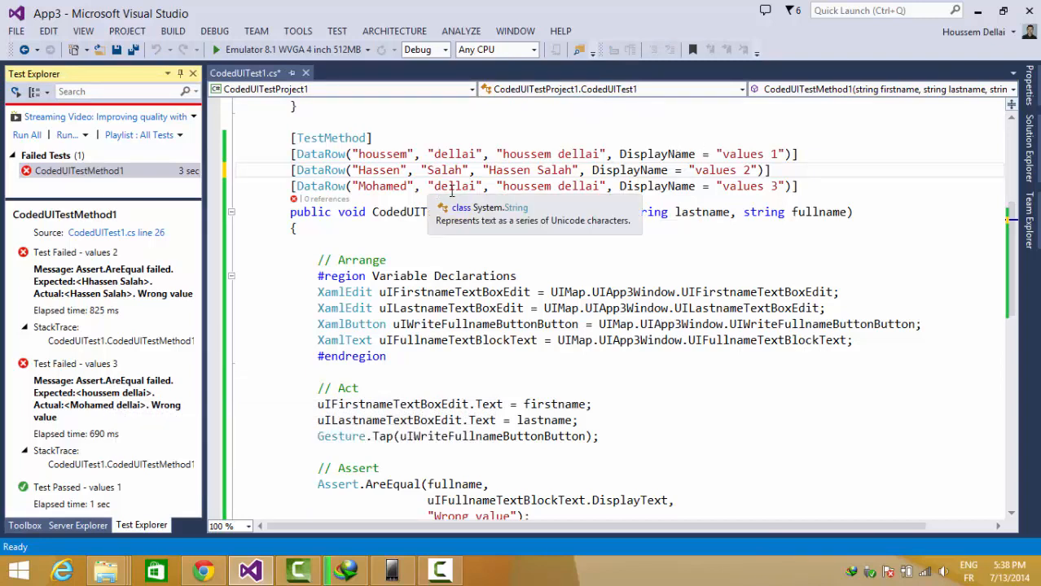
double_click(525, 186)
text(Mohamed)
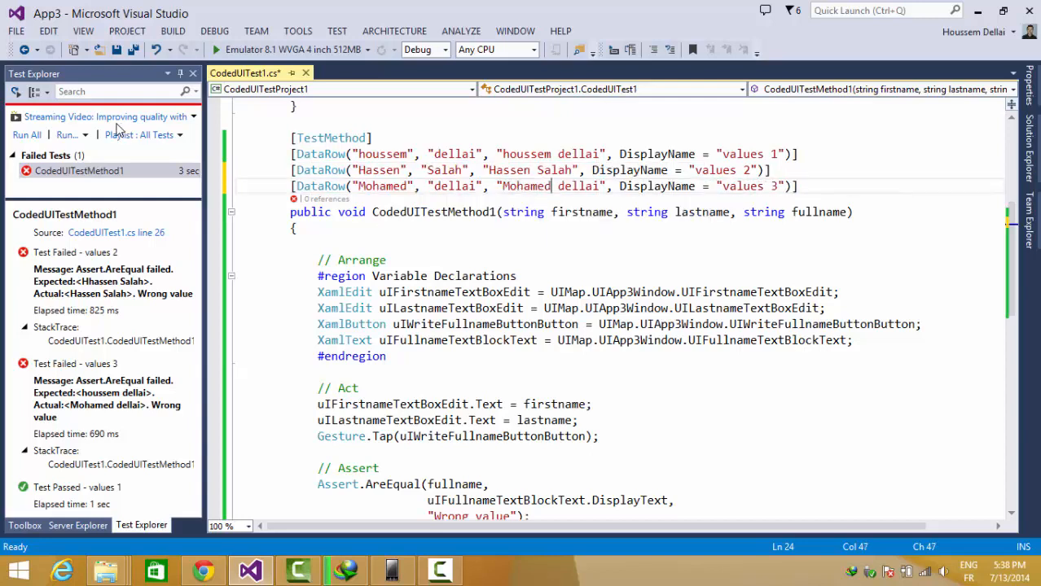
click(78, 171)
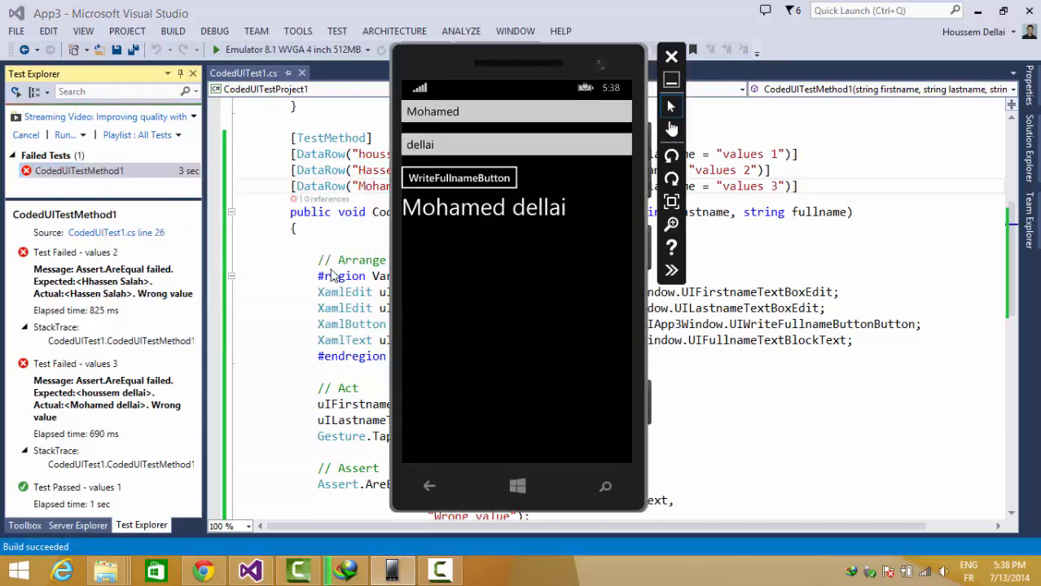
text(houssem)
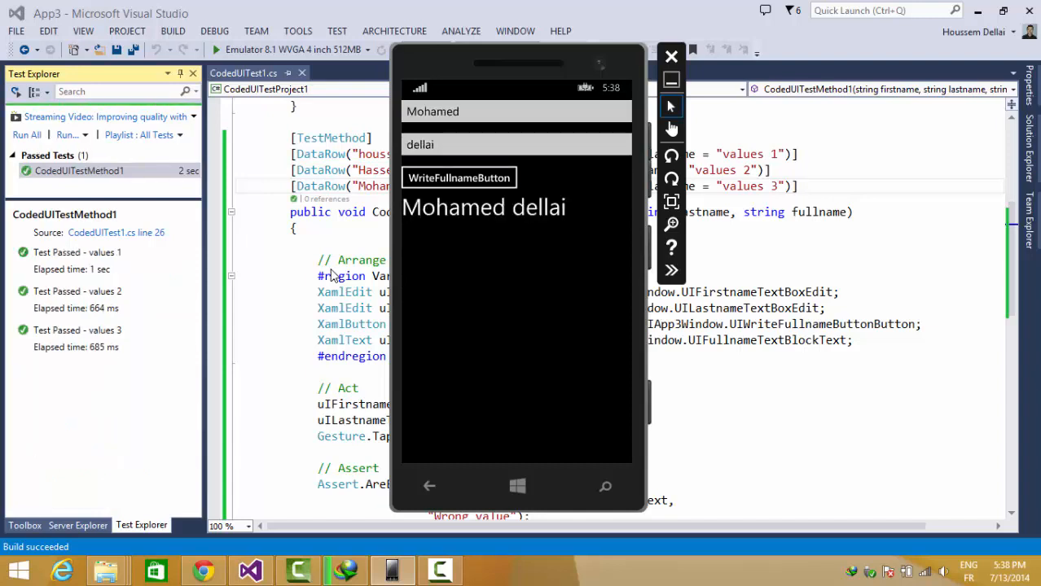
mouse_move(128, 191)
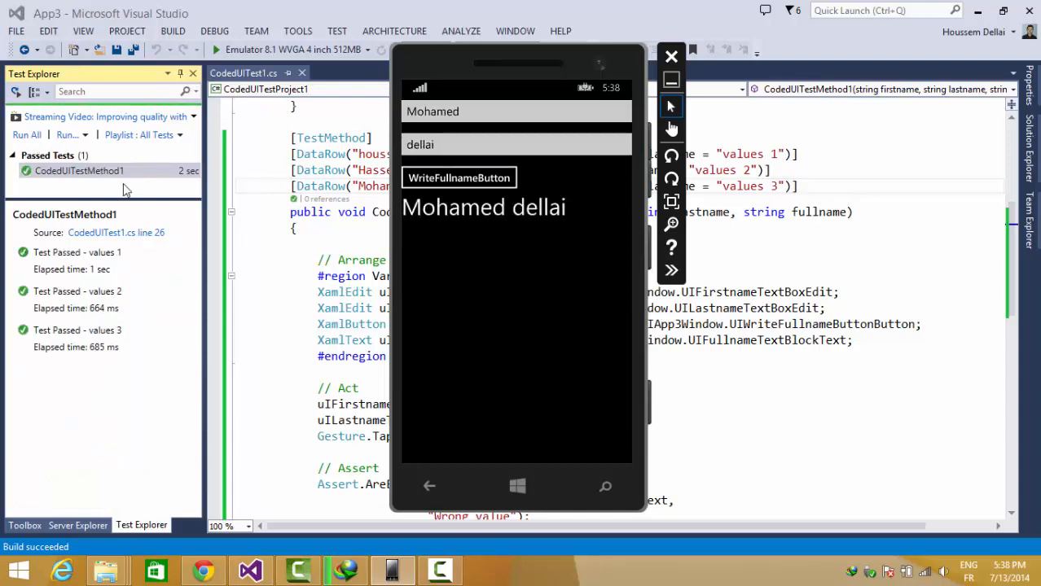